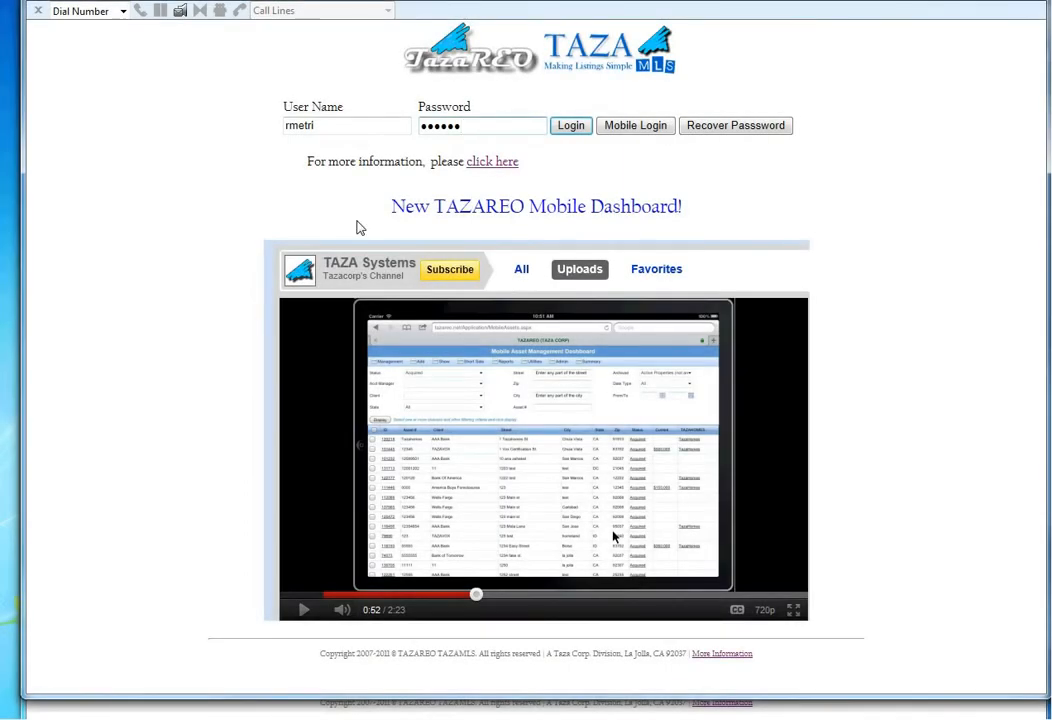
mouse_move(350, 220)
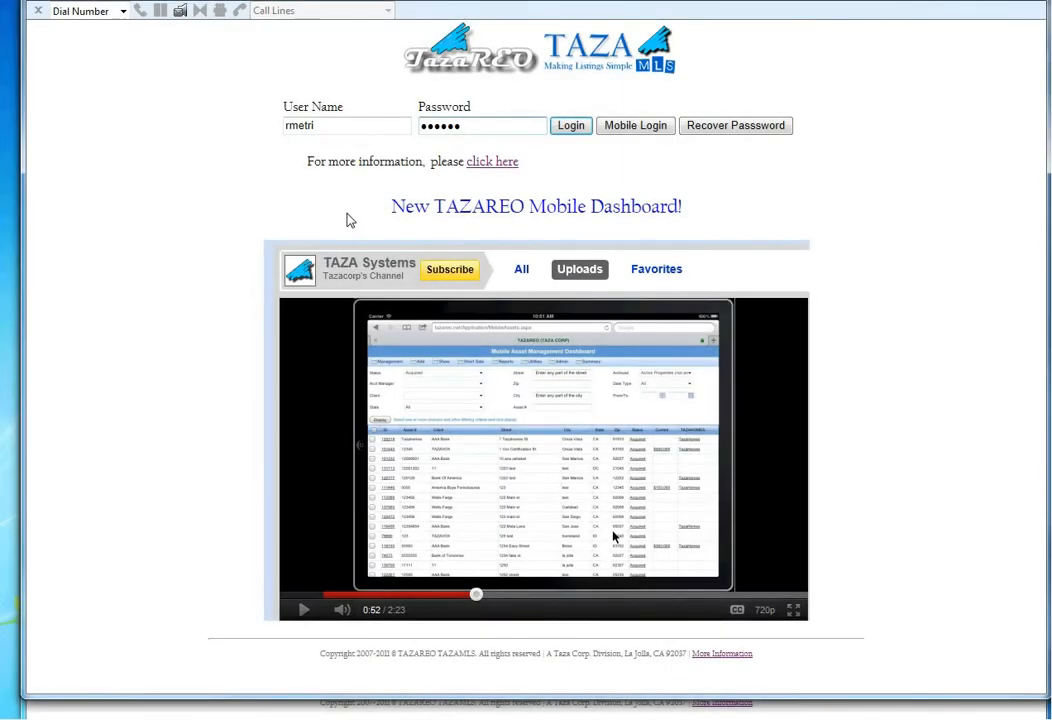
mouse_move(408, 184)
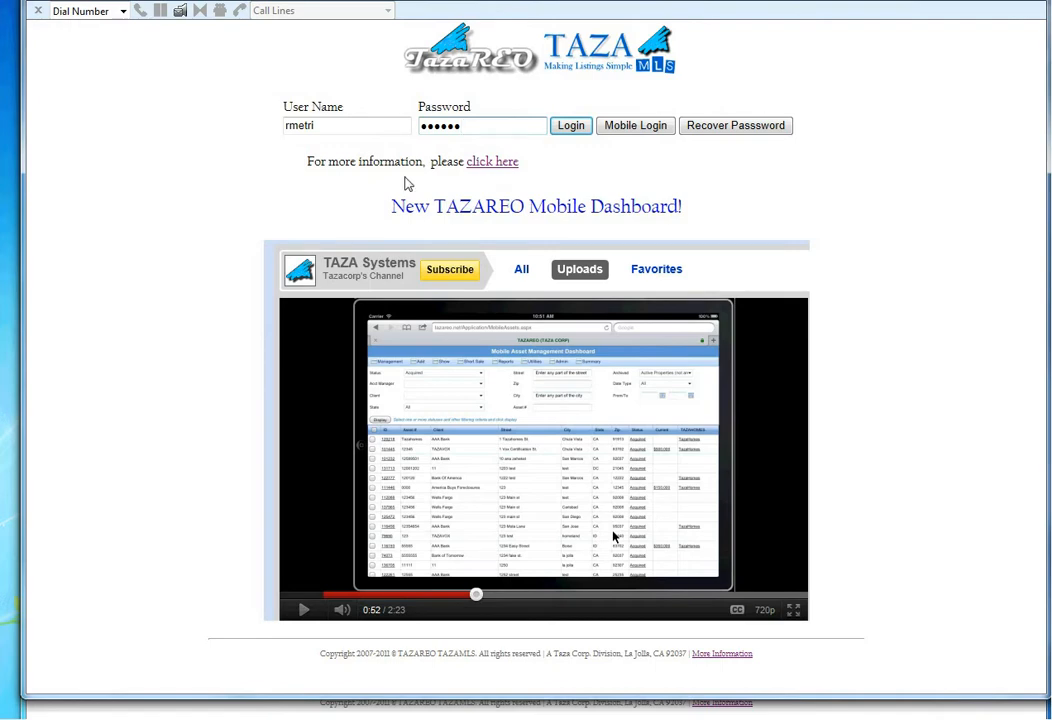
- Sign in and land on the demonstration account's Field Dashboard with its task filters
left_click(348, 124)
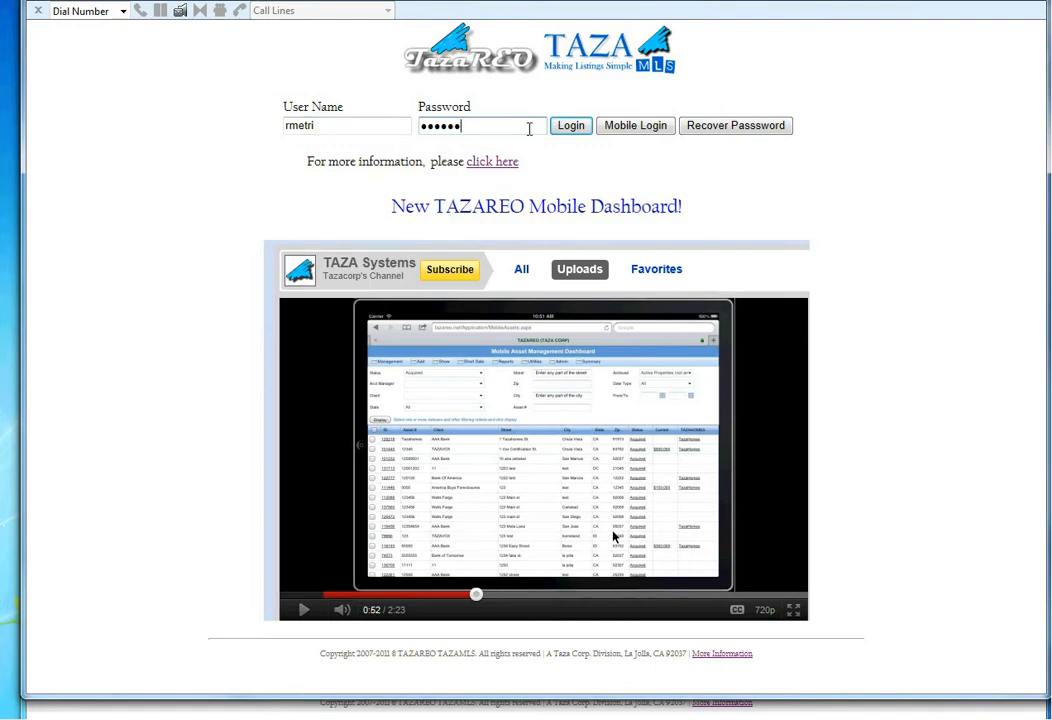
left_click(572, 124)
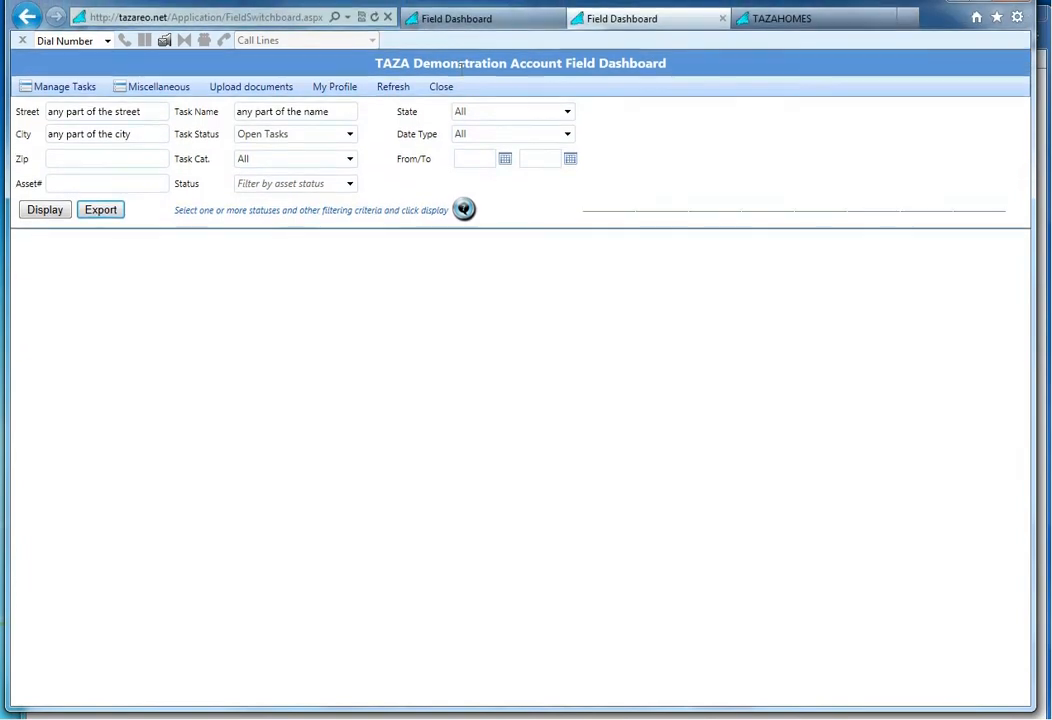
mouse_move(624, 216)
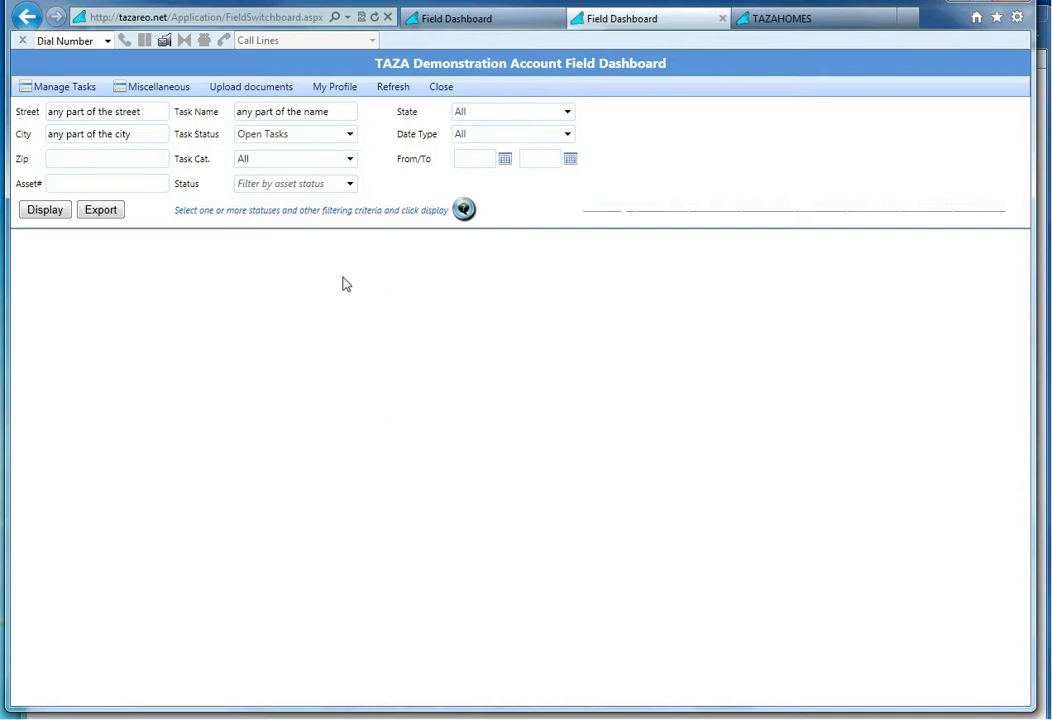
left_click(64, 86)
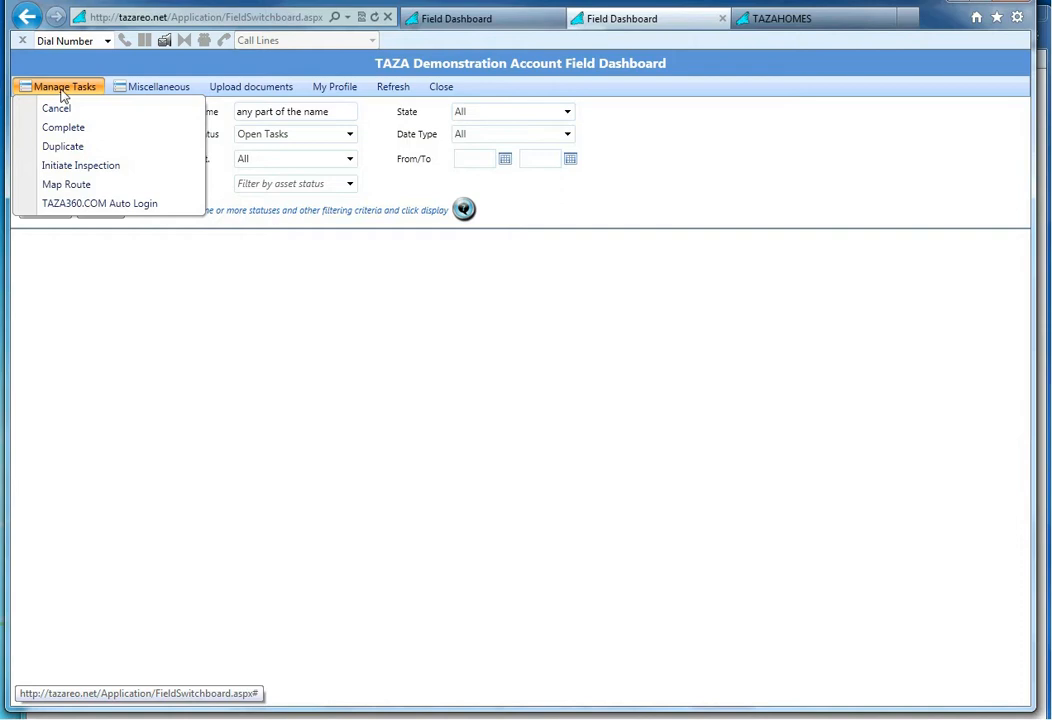
mouse_move(66, 184)
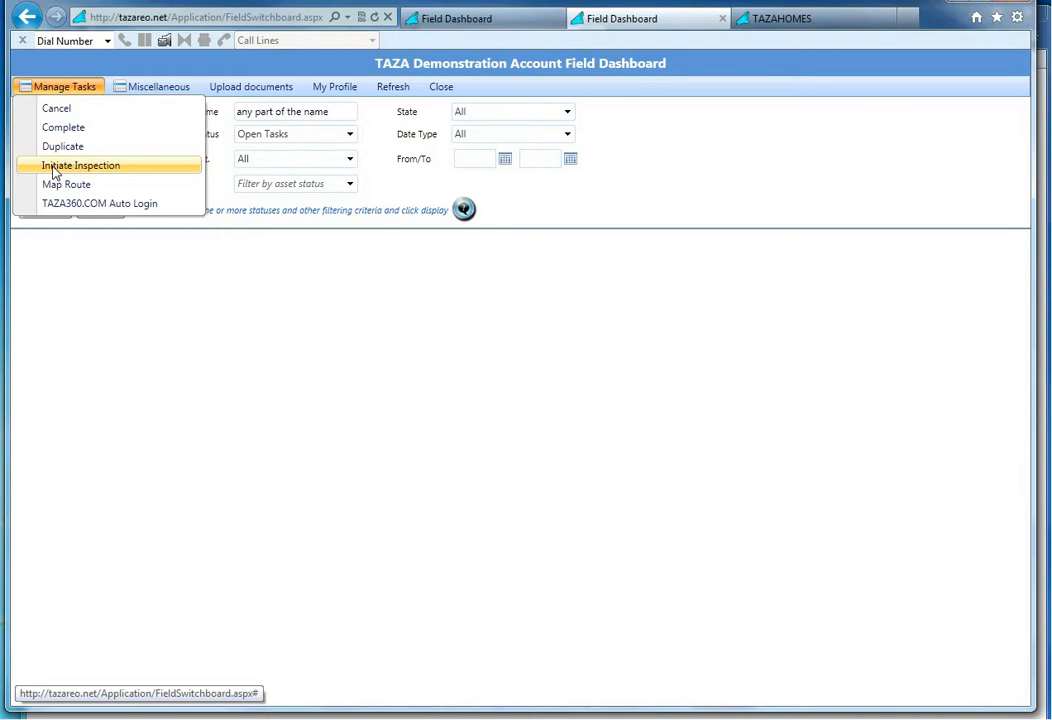
left_click(158, 86)
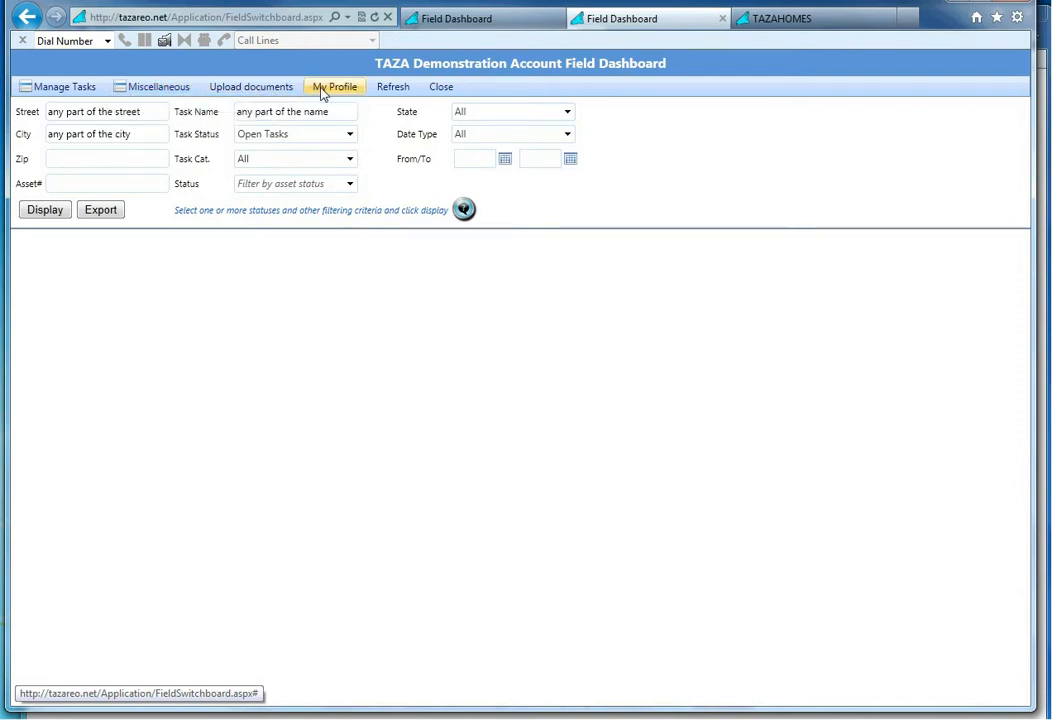
mouse_move(336, 86)
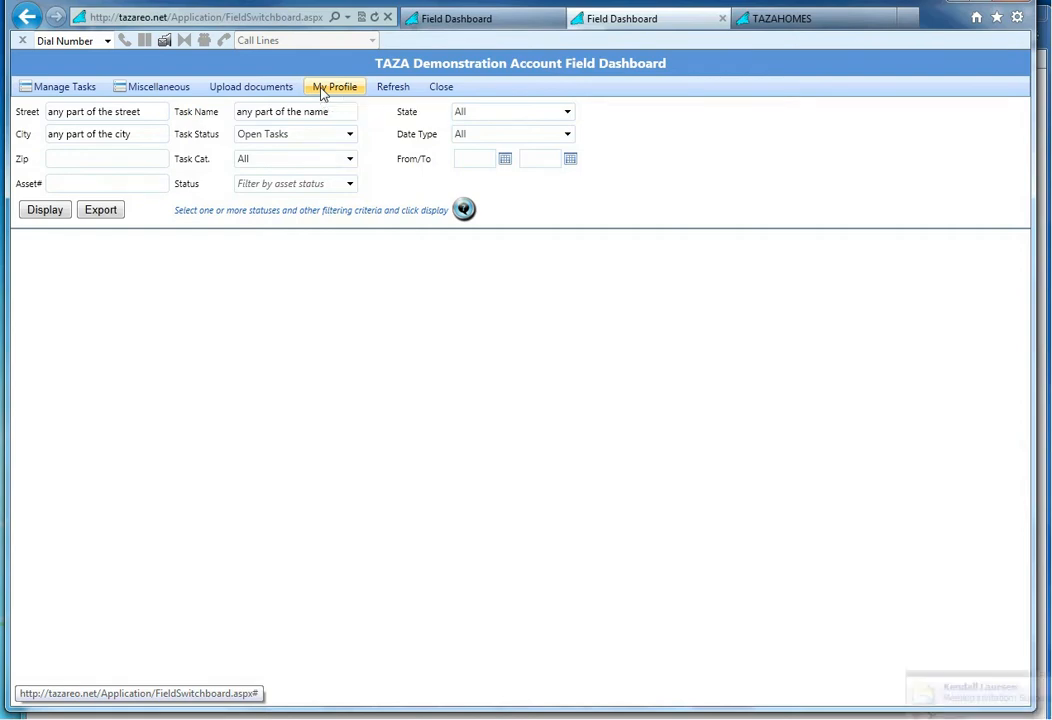
left_click(336, 86)
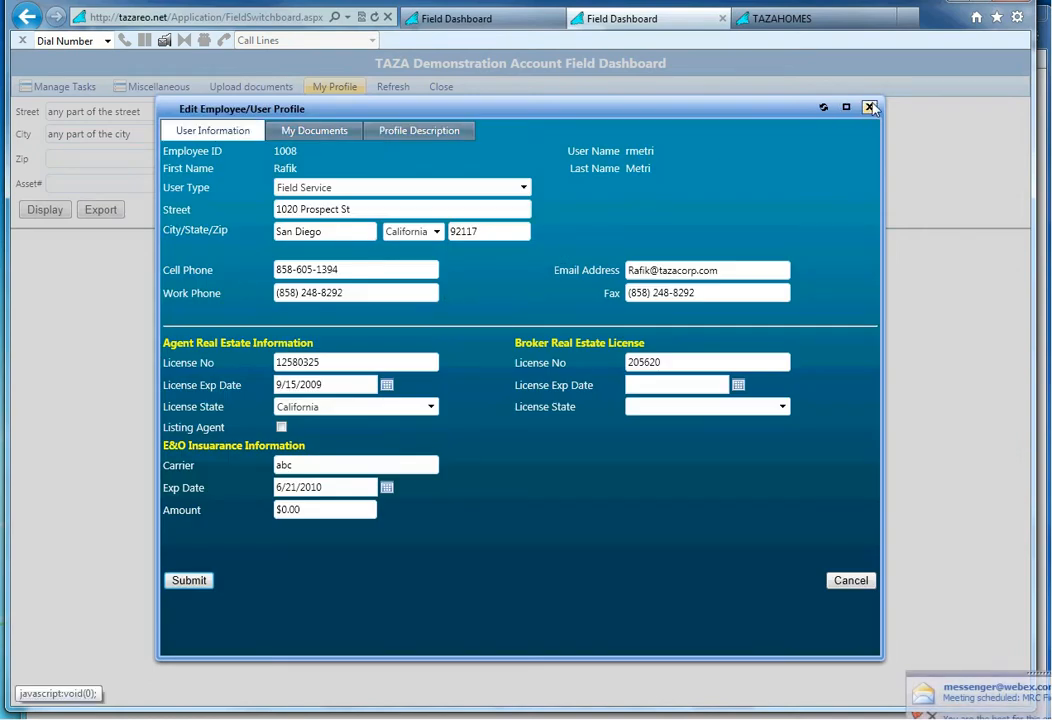
left_click(868, 108)
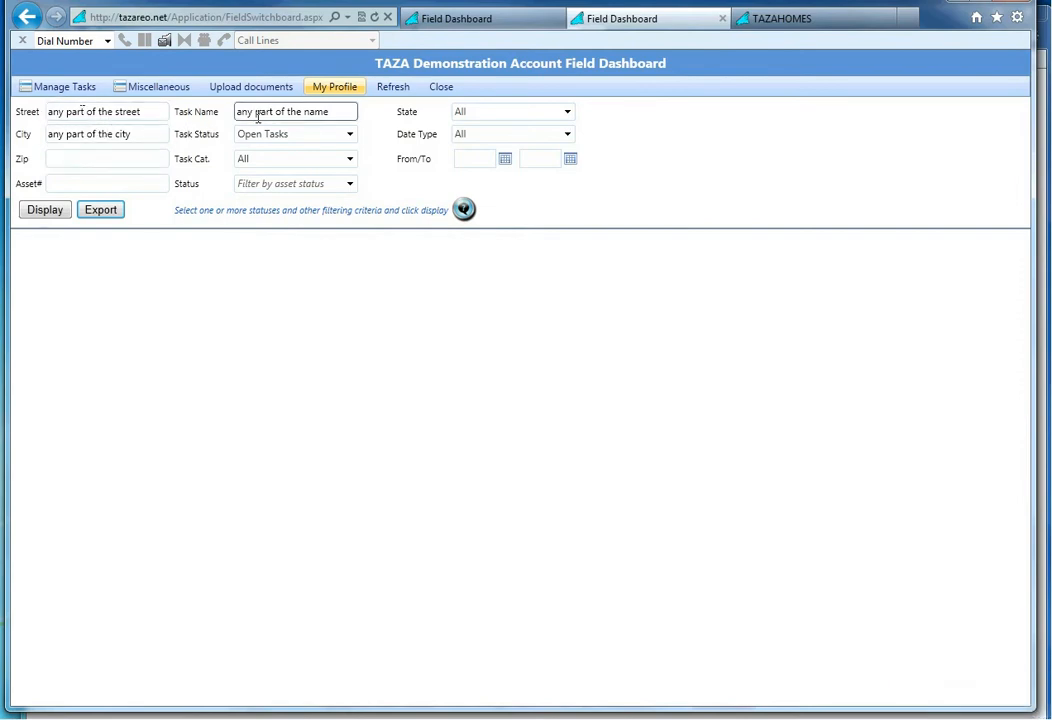
mouse_move(378, 136)
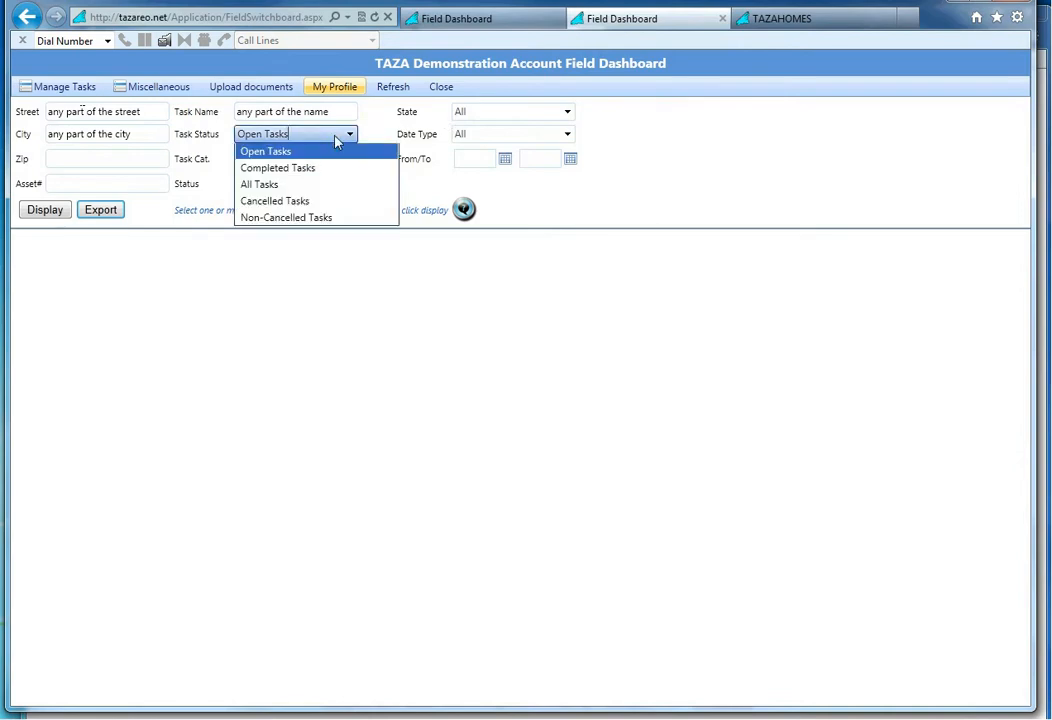
mouse_move(310, 152)
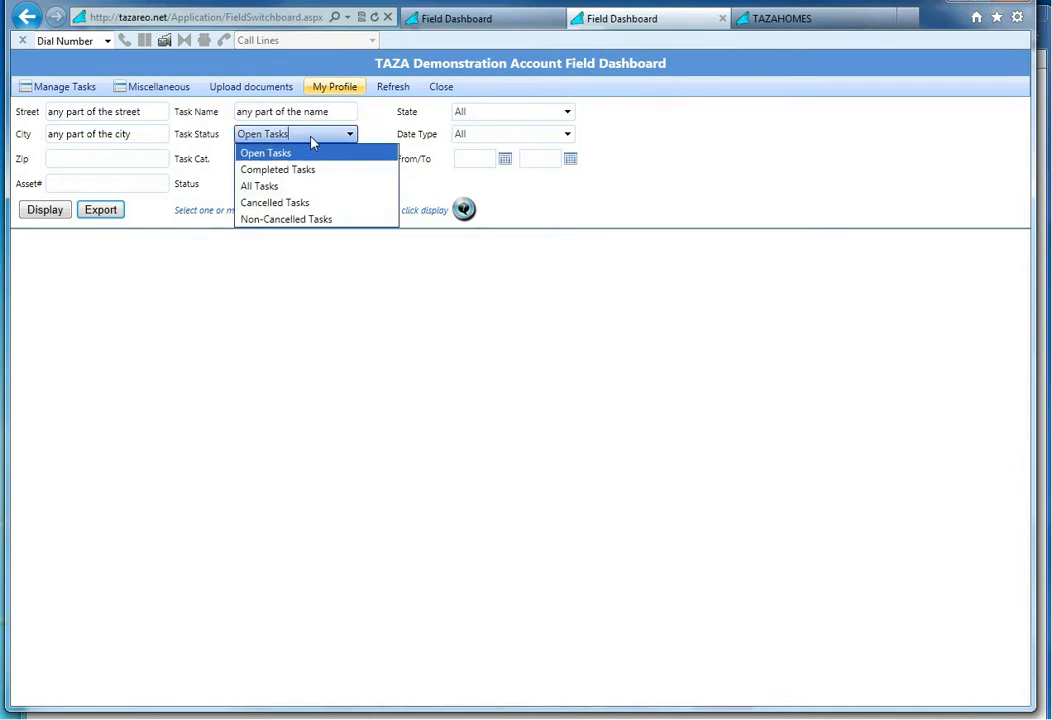
mouse_move(278, 168)
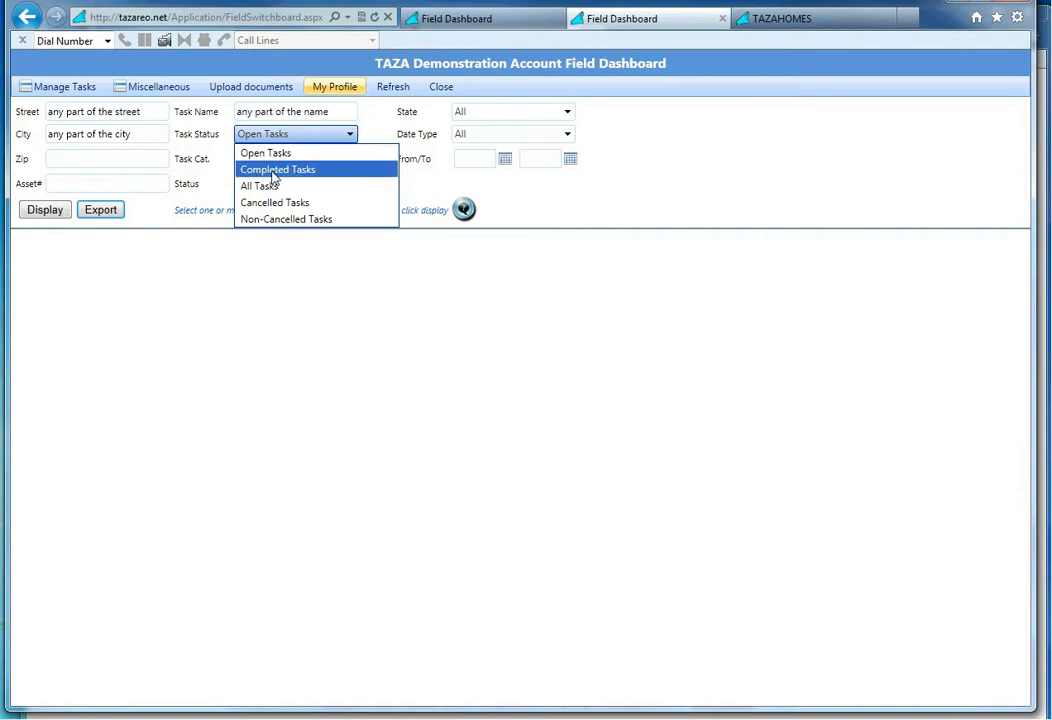
- Switch the Task Status filter to Completed Tasks, then back to Open Tasks
left_click(276, 168)
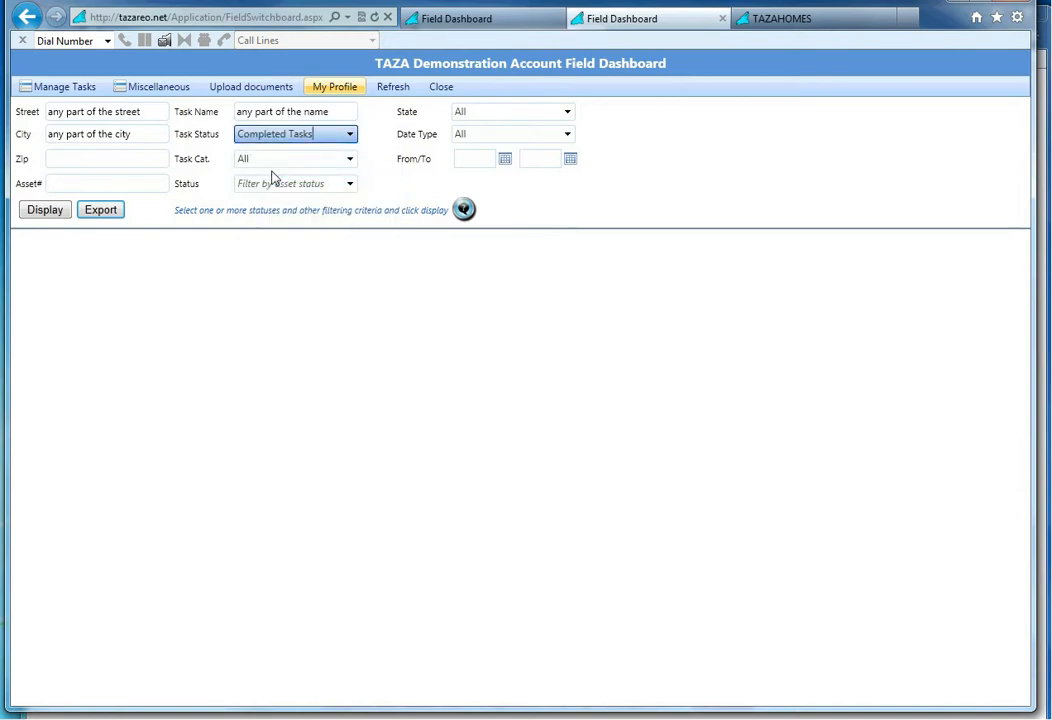
left_click(292, 160)
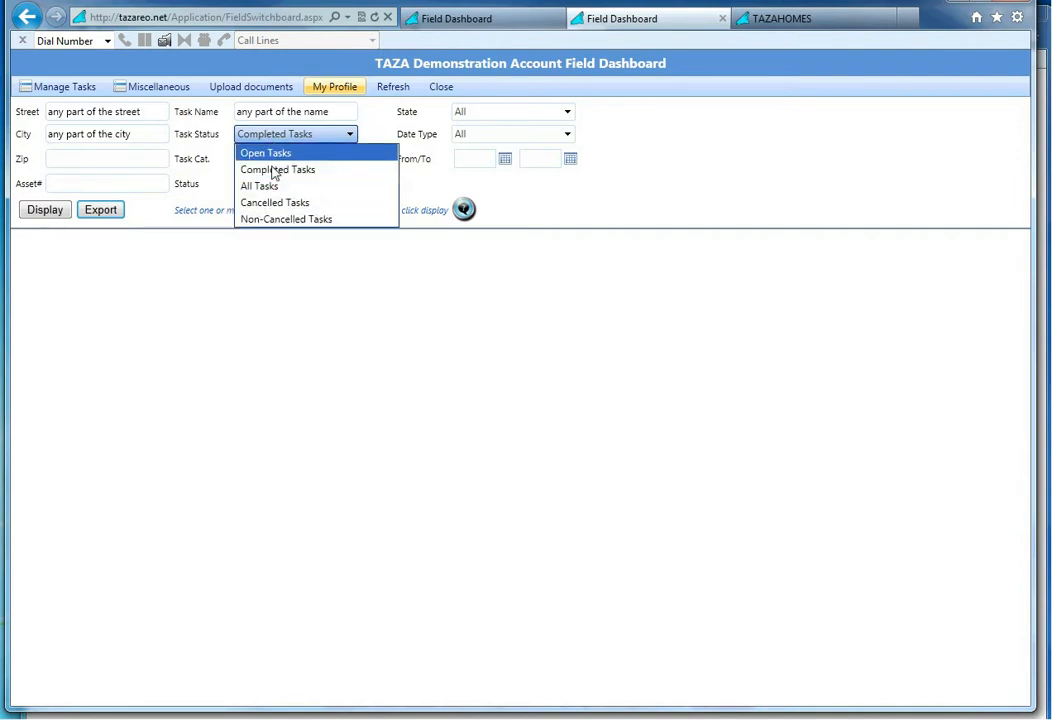
mouse_move(260, 186)
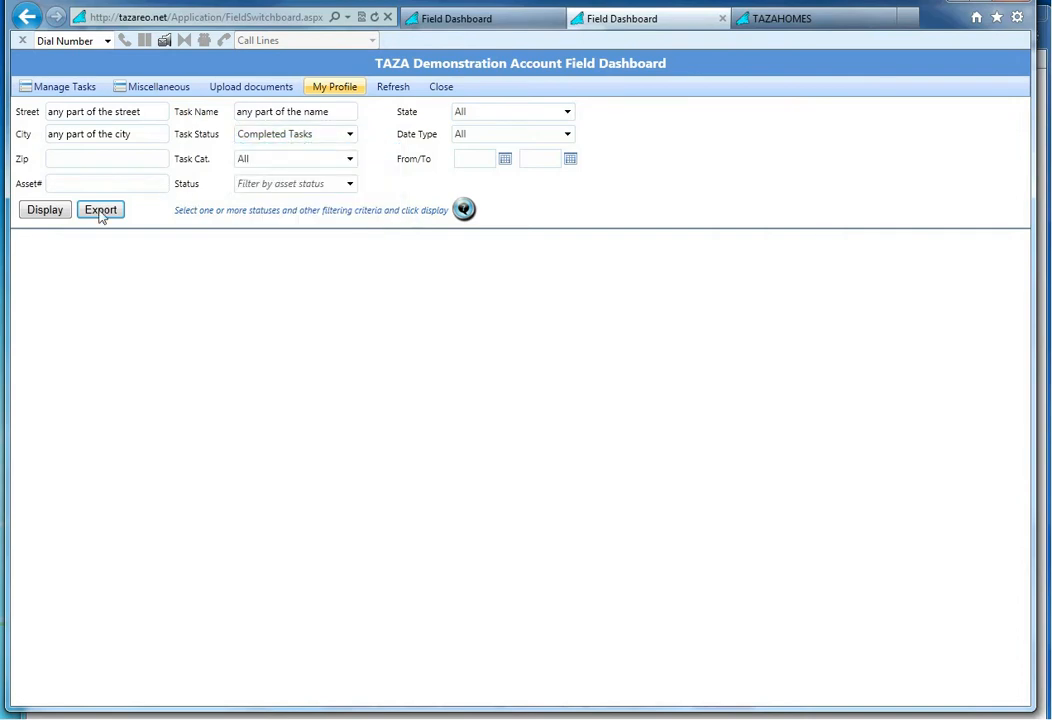
left_click(296, 132)
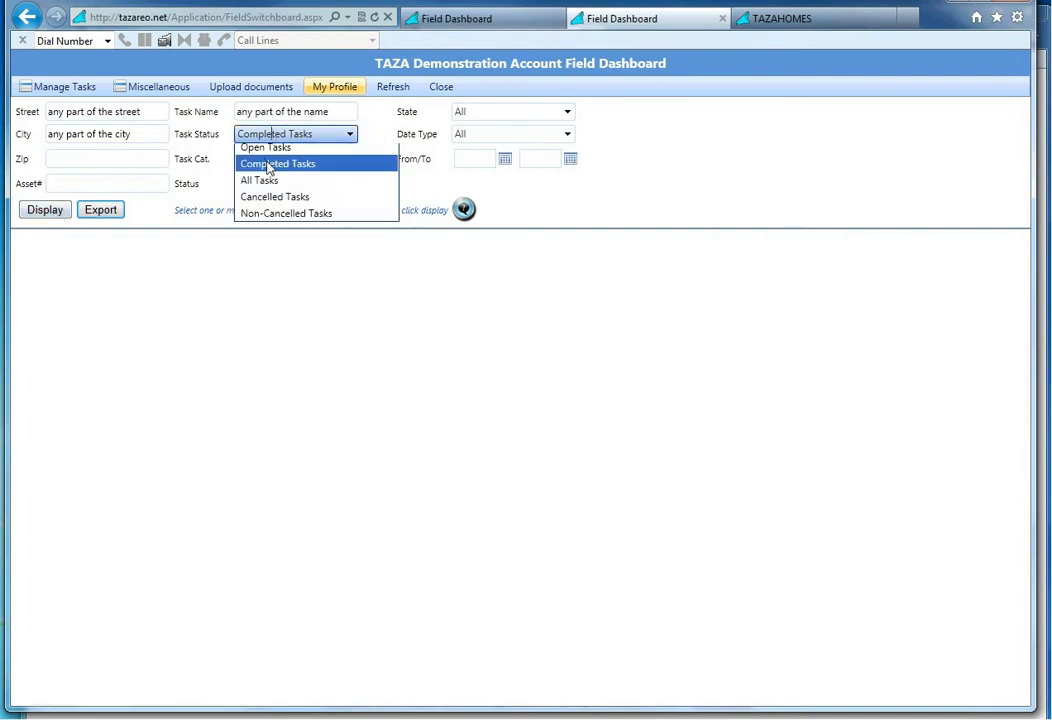
left_click(44, 210)
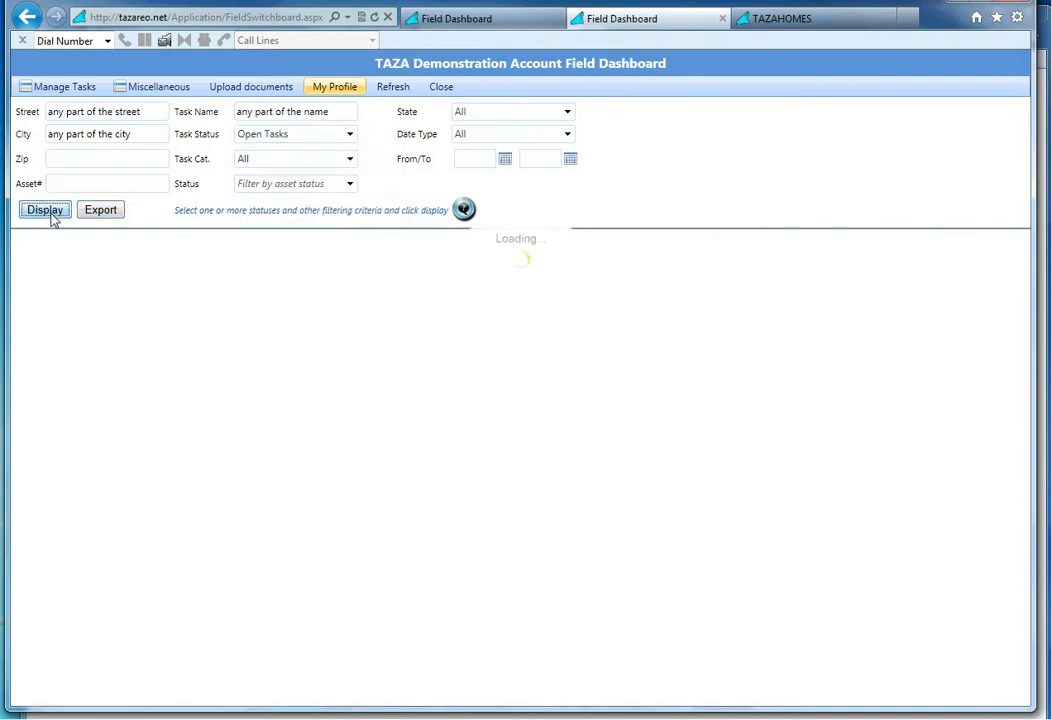
left_click(44, 210)
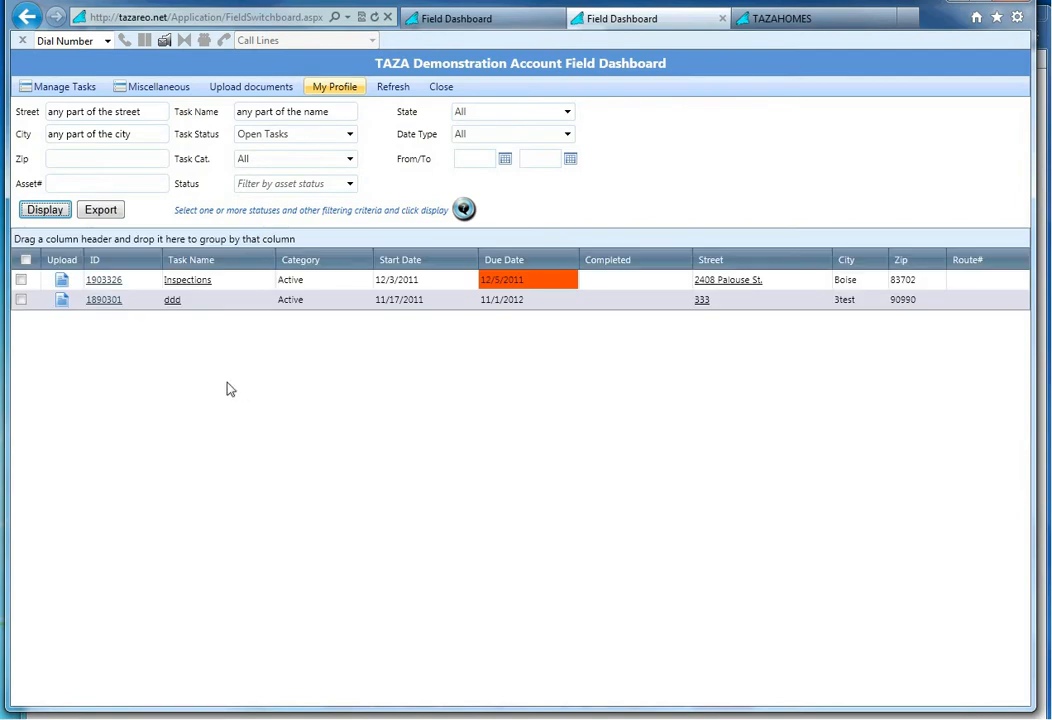
mouse_move(392, 378)
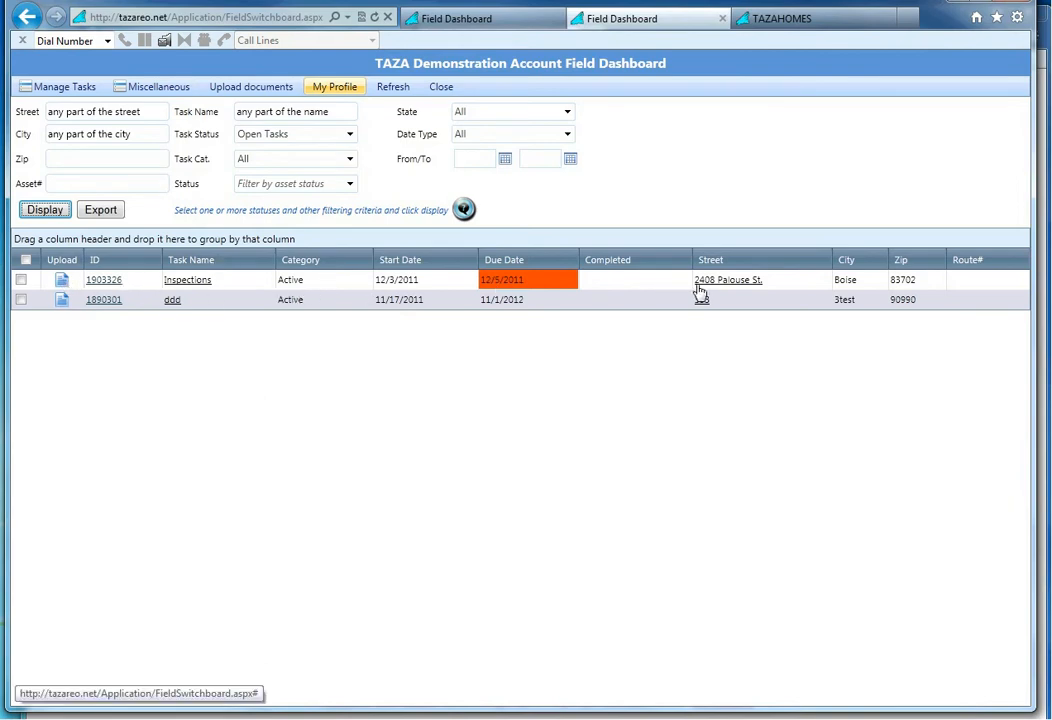
mouse_move(728, 280)
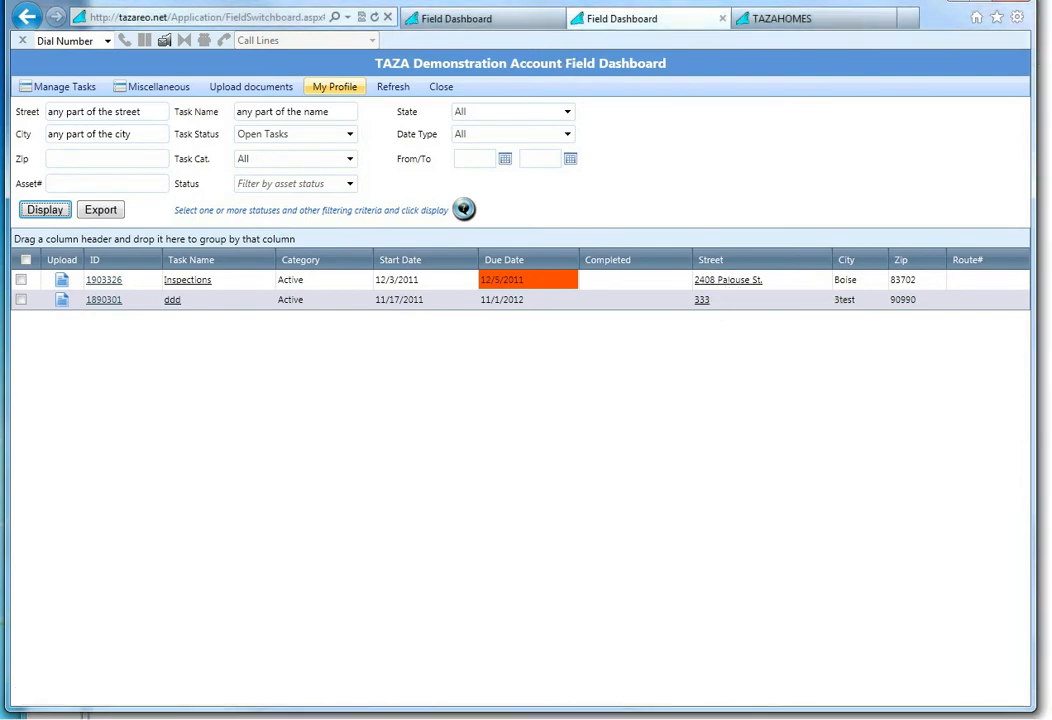
left_click(728, 280)
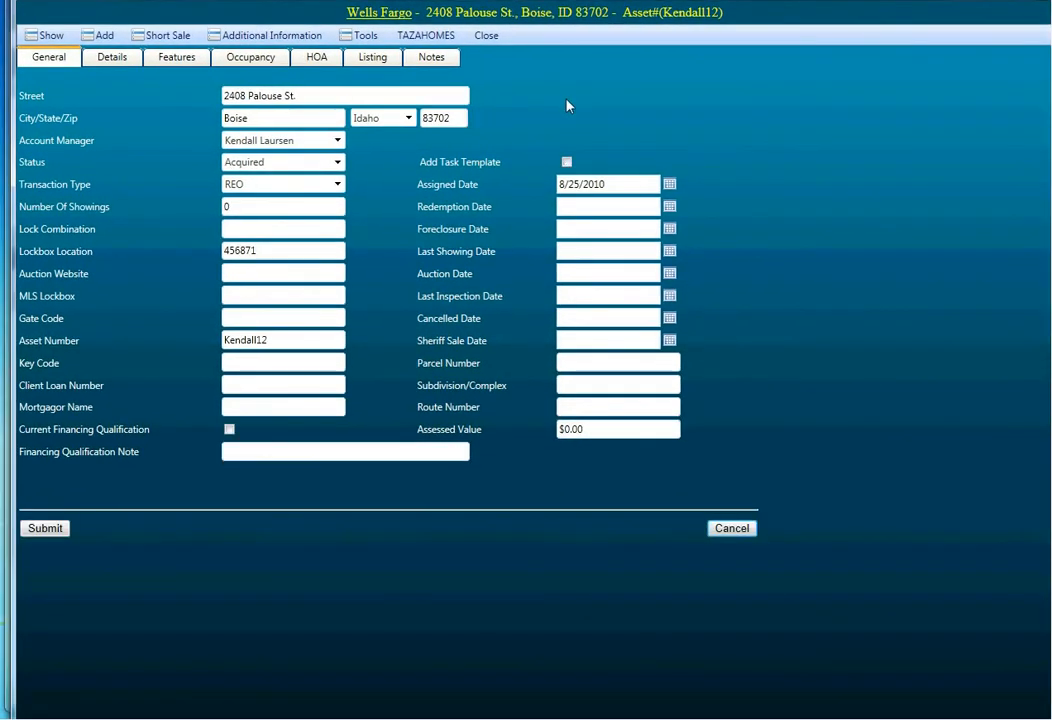
mouse_move(76, 206)
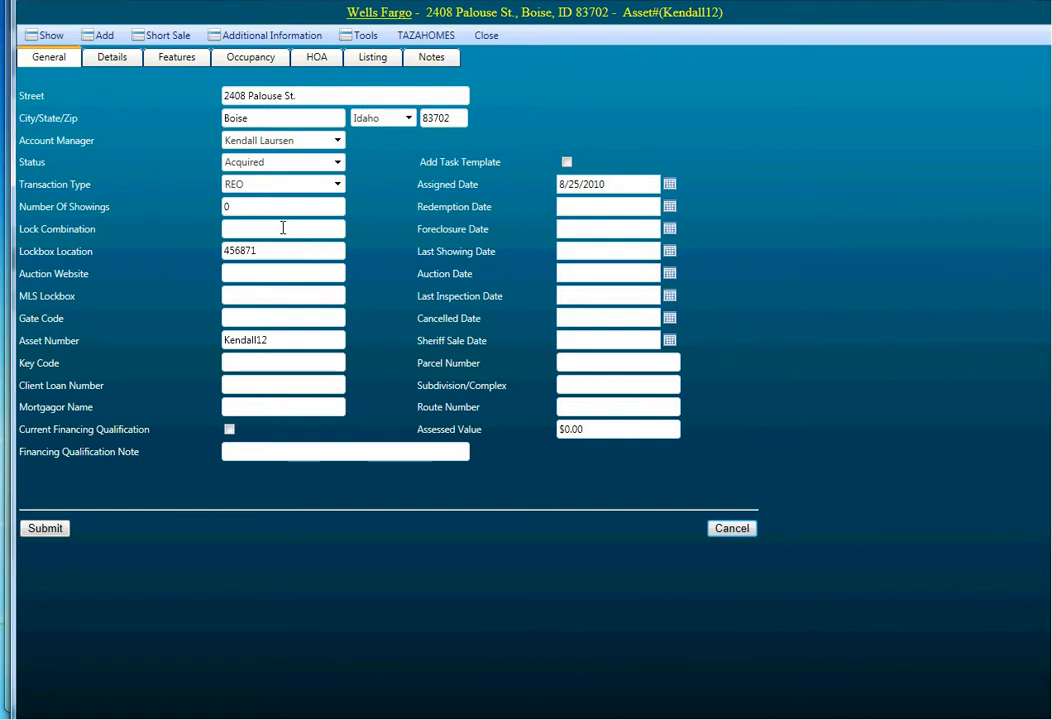
mouse_move(236, 408)
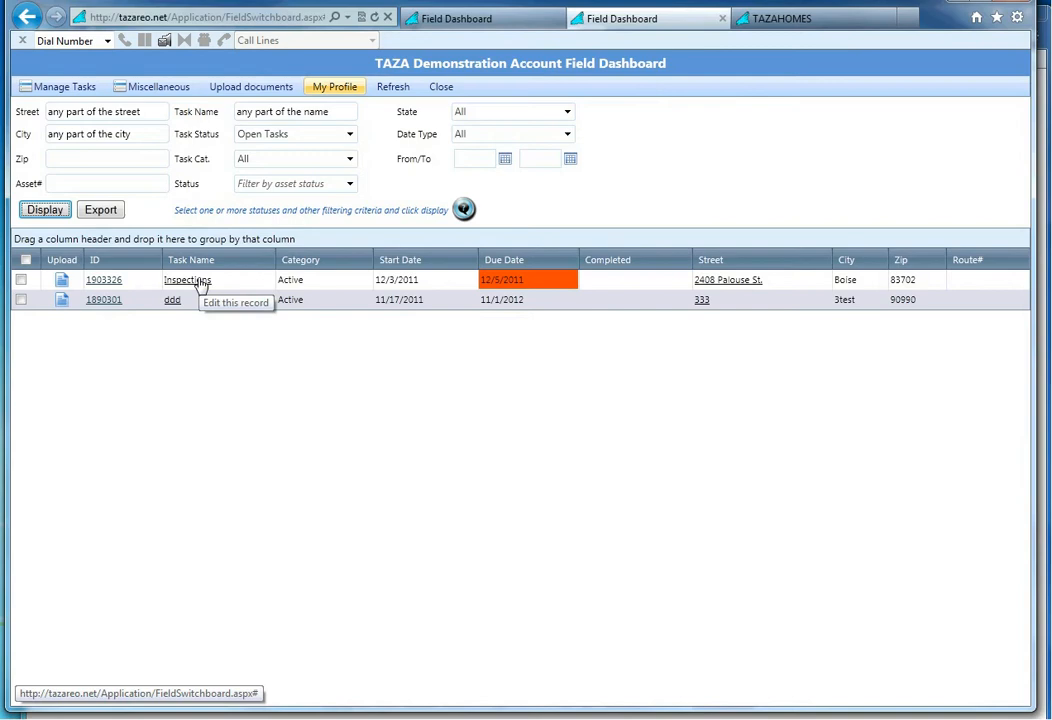
- Edit Inspections task 1903326 and dismiss the completion-date calendar without picking a date
left_click(334, 86)
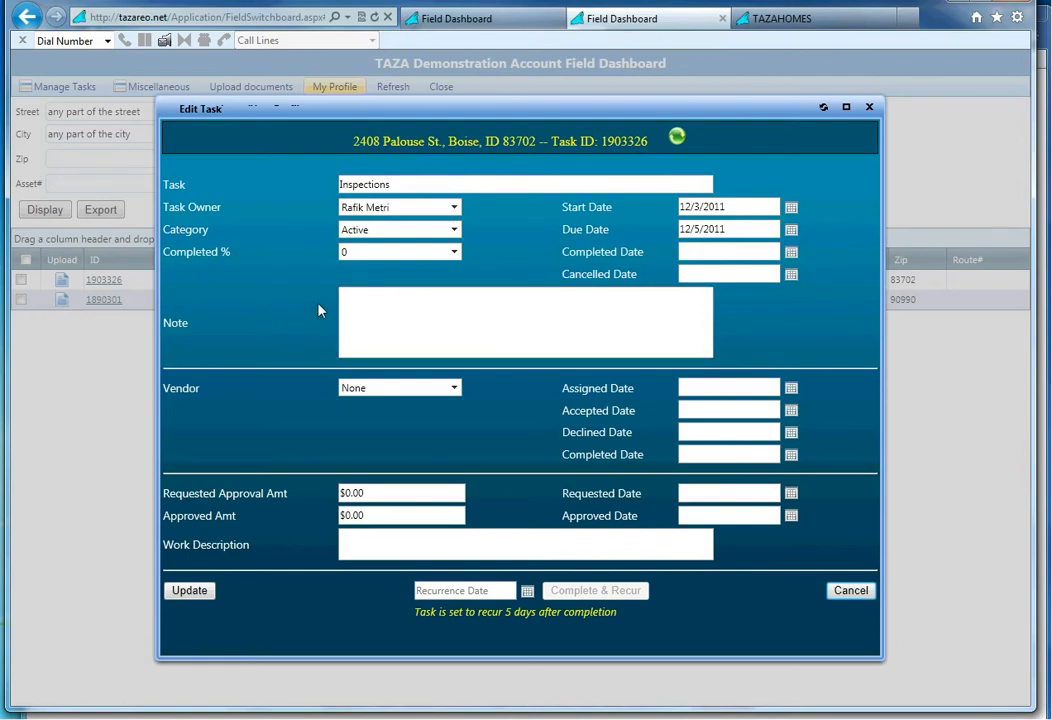
left_click(792, 252)
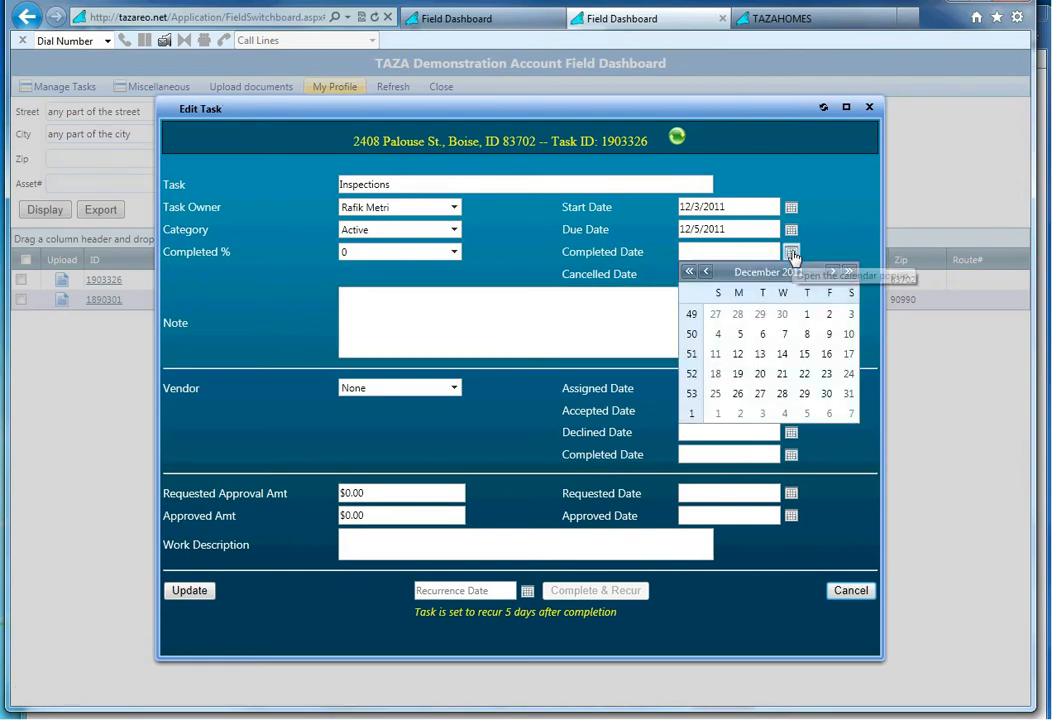
left_click(792, 252)
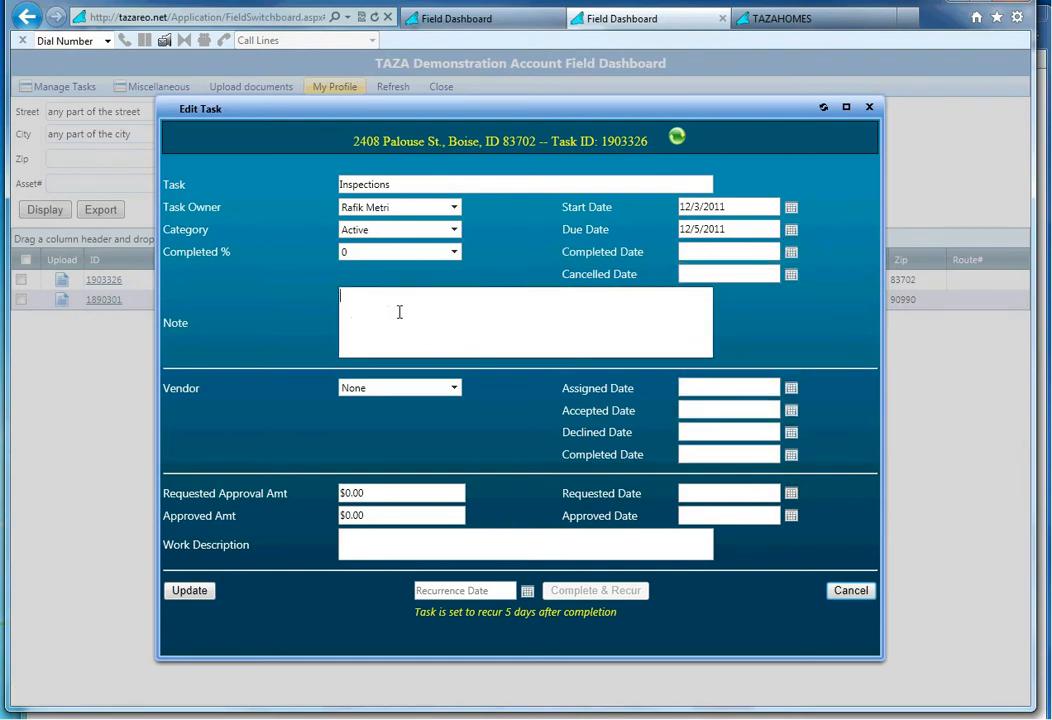
mouse_move(396, 568)
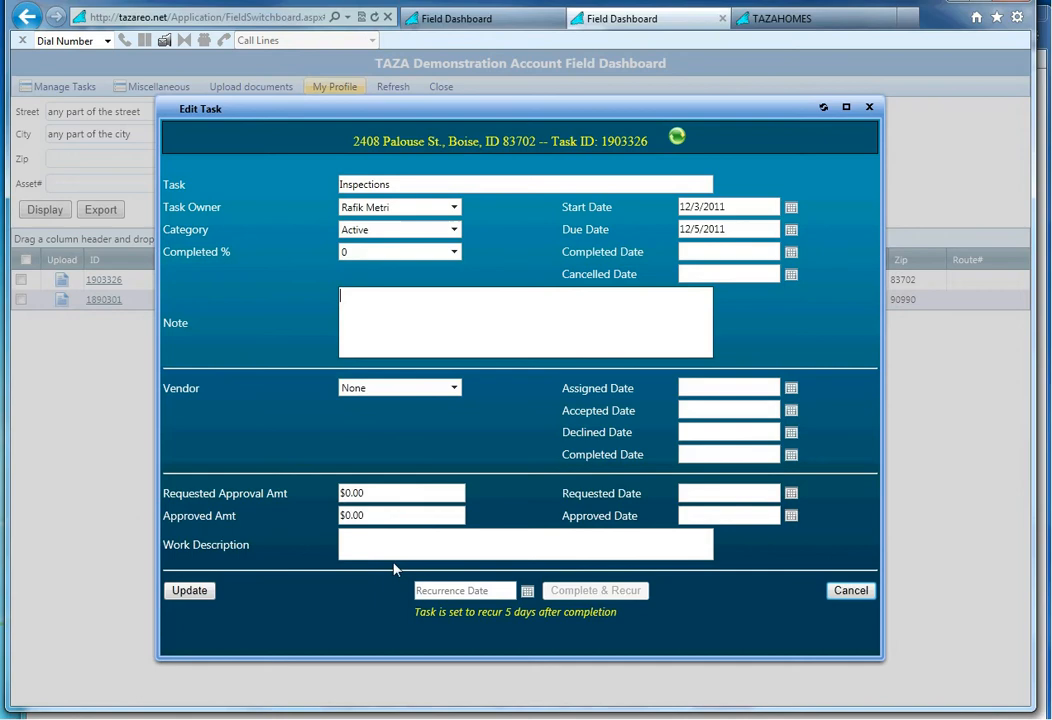
mouse_move(204, 624)
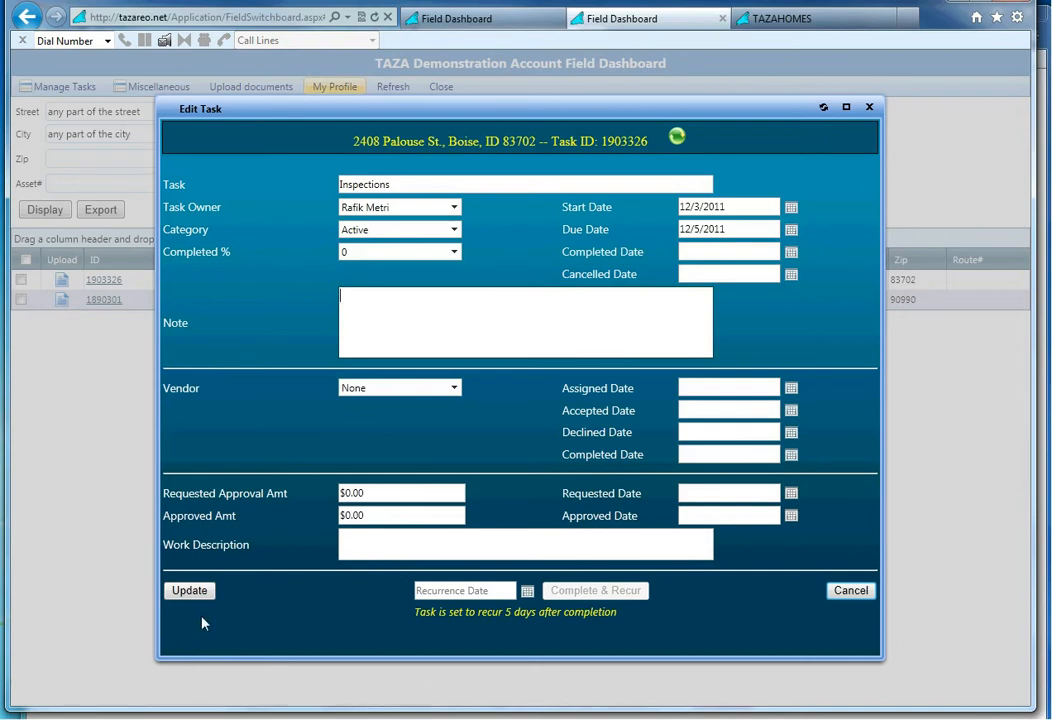
- Save the task unchanged and acknowledge the 'Task has been updated successfully' message
left_click(188, 590)
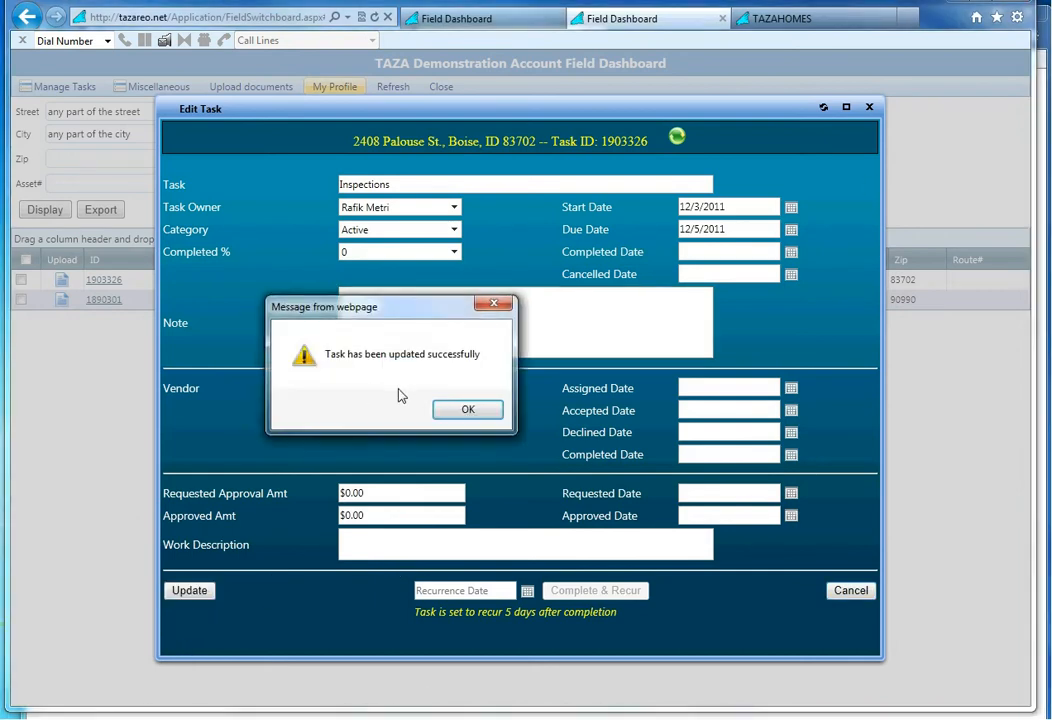
left_click(468, 408)
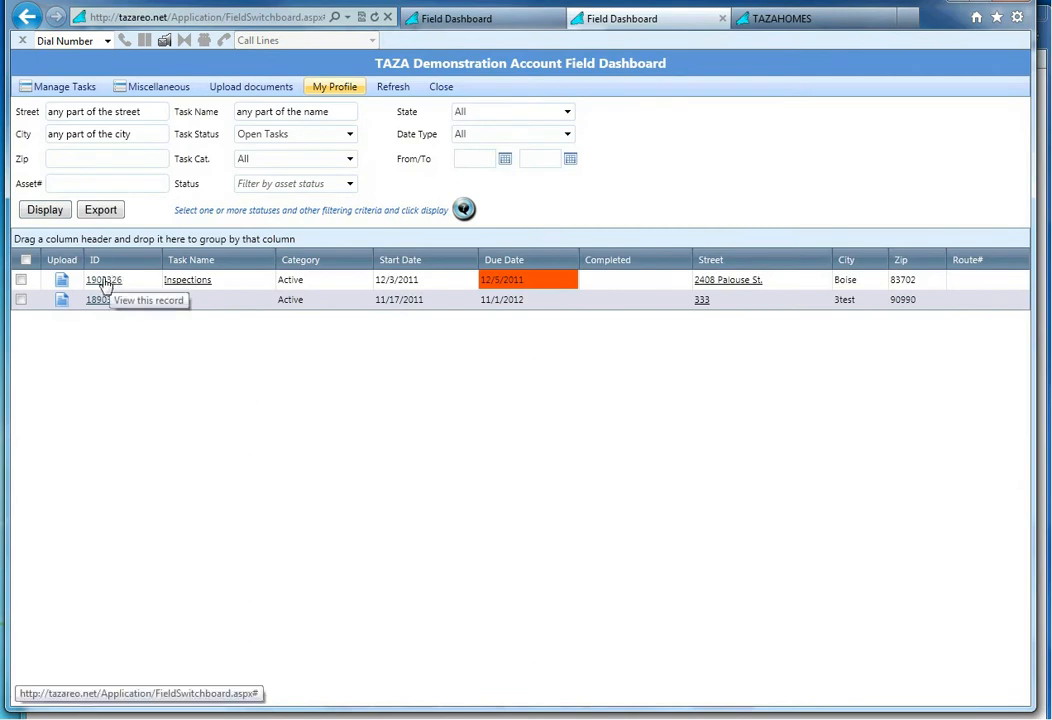
mouse_move(116, 282)
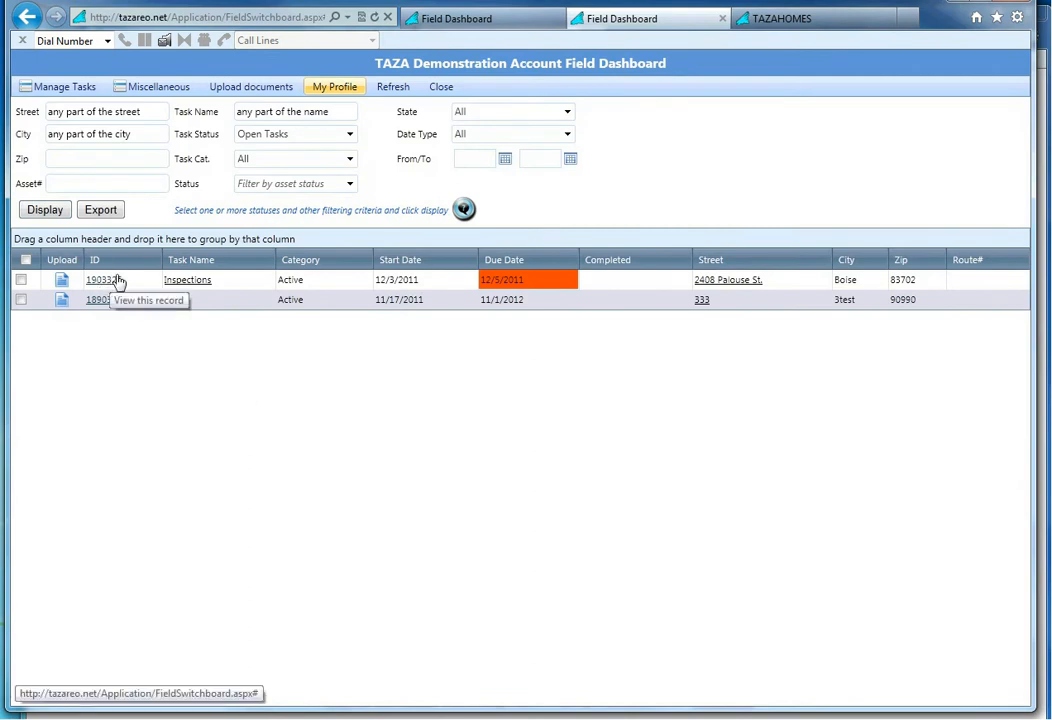
left_click(104, 280)
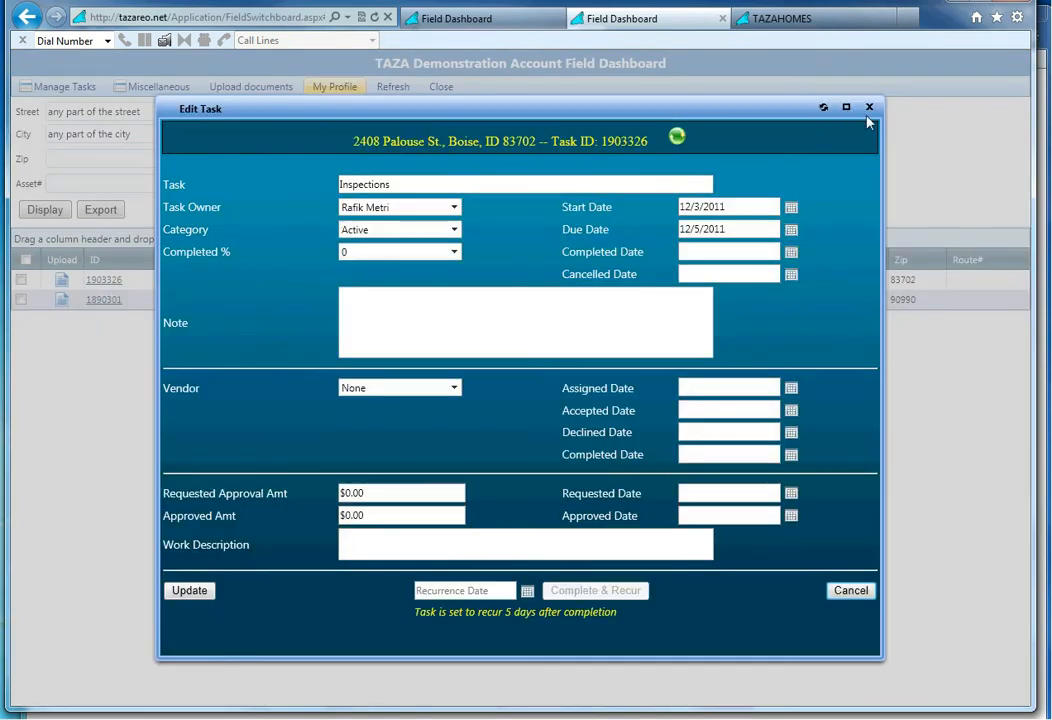
left_click(868, 108)
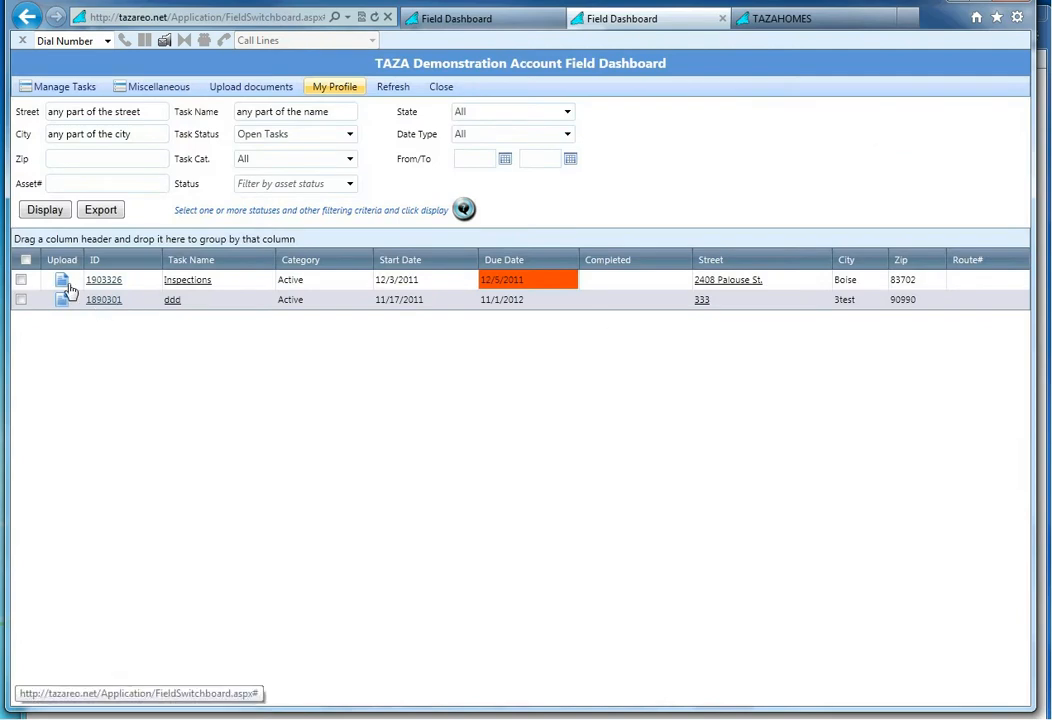
mouse_move(62, 280)
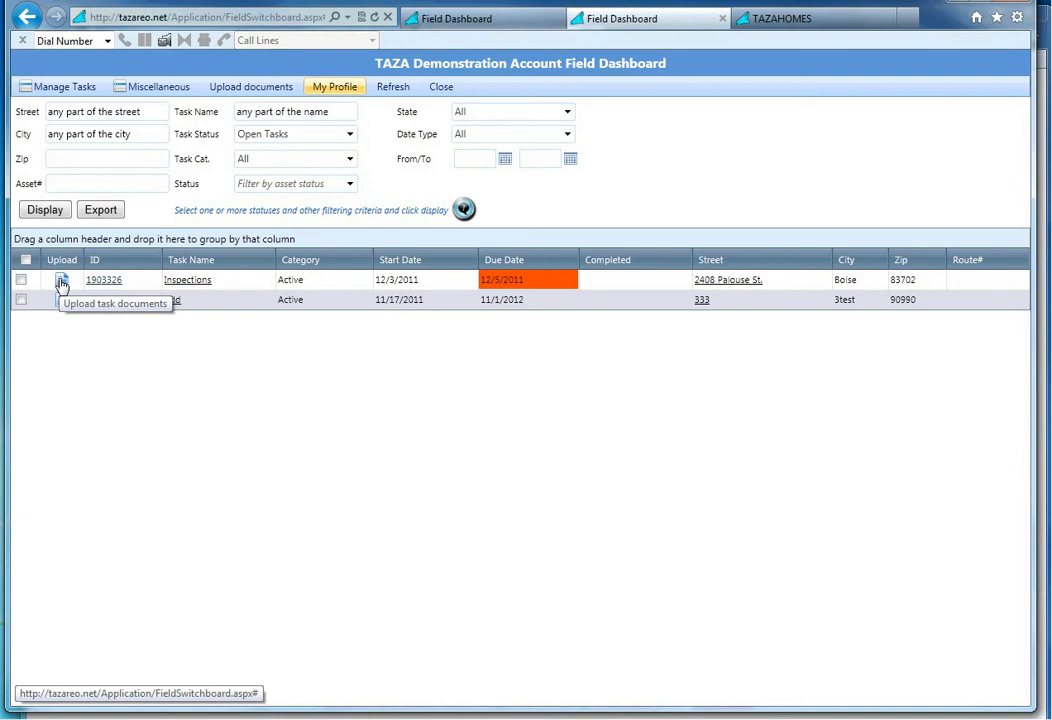
left_click(60, 280)
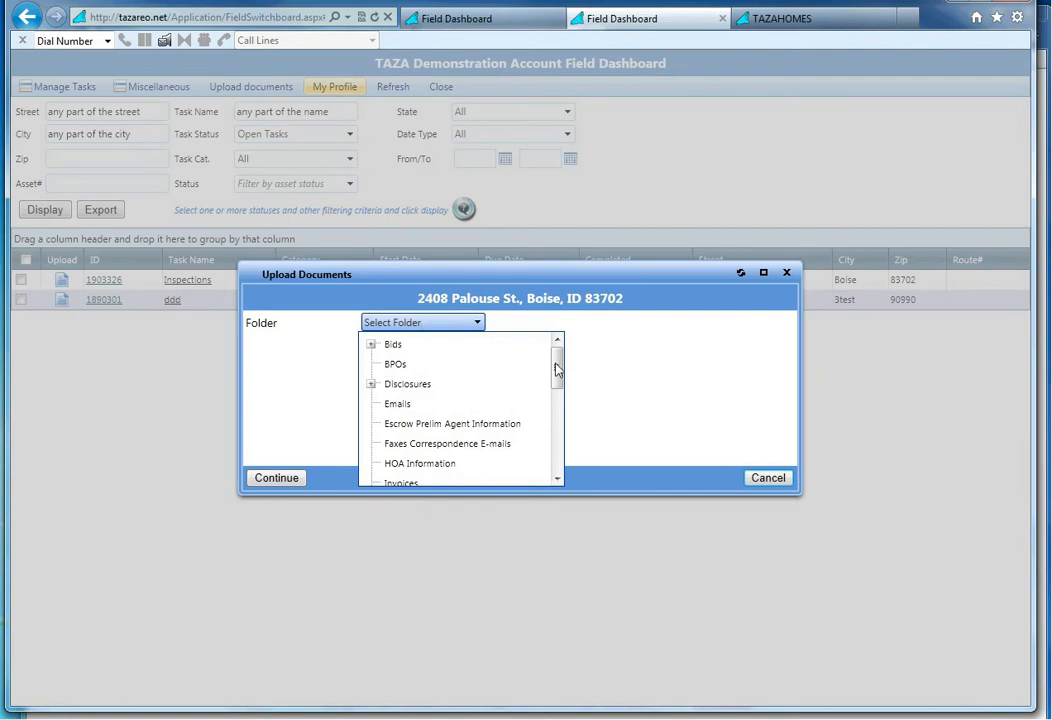
scroll("down", 3)
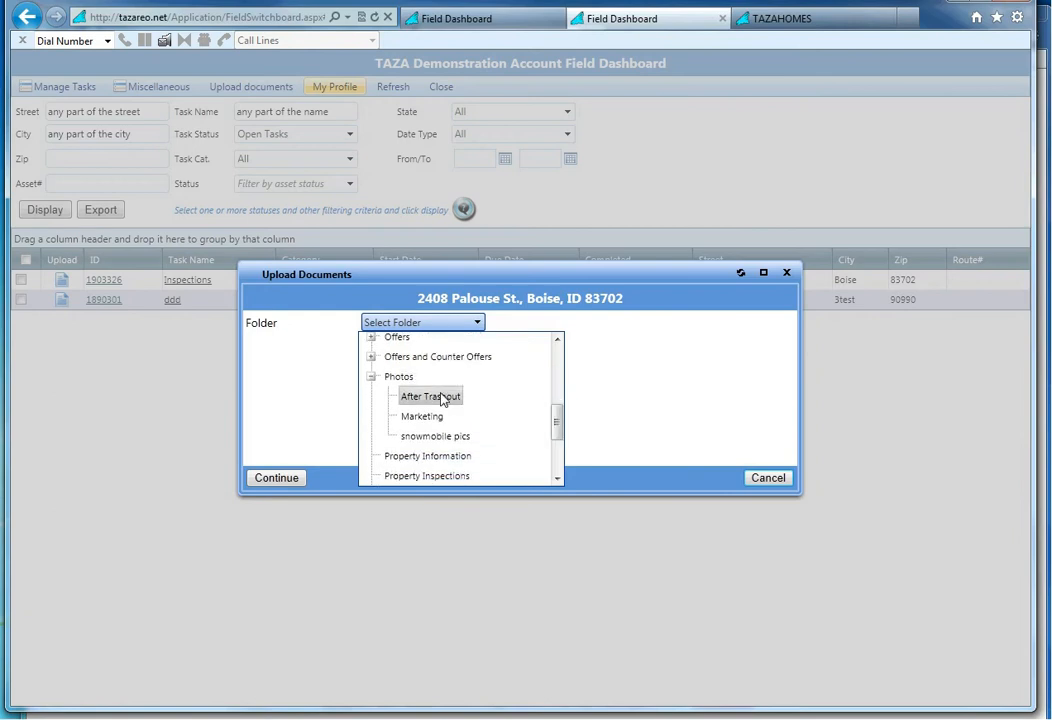
left_click(430, 396)
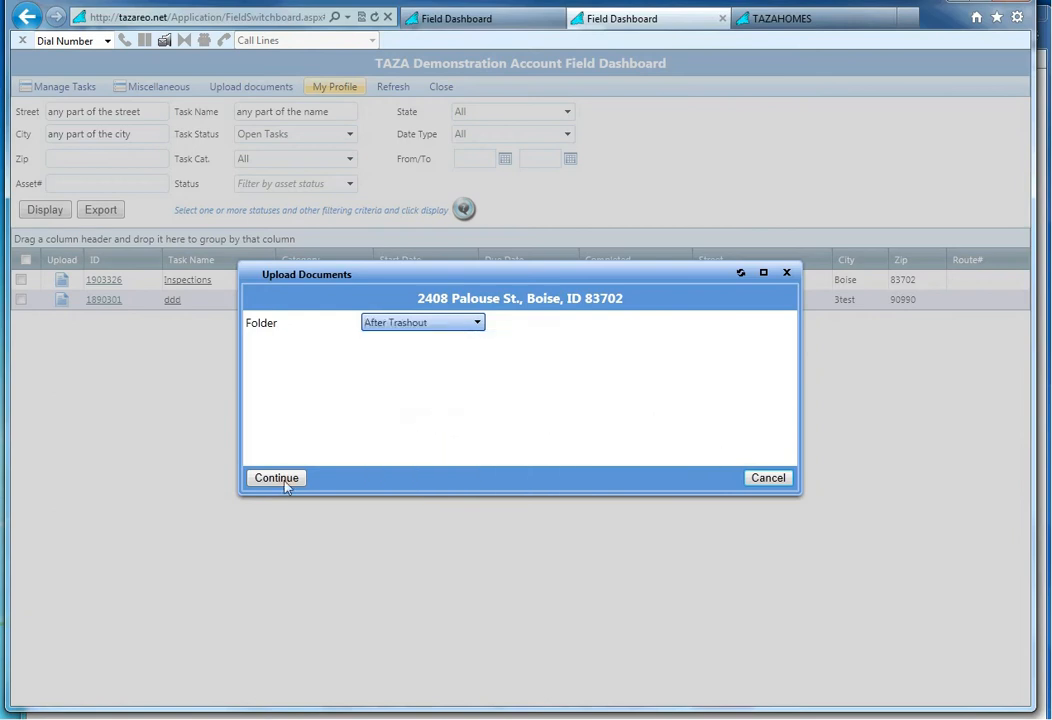
mouse_move(384, 388)
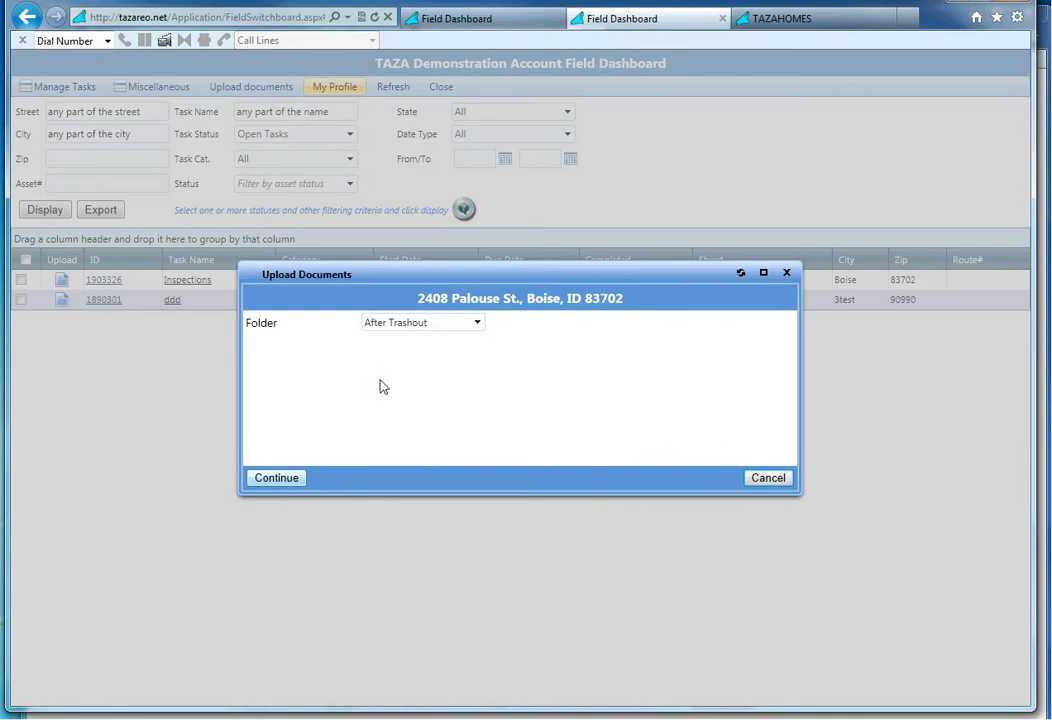
- Continue to the upload page and add the four 911 Skylark photos from the property photo folder
left_click(276, 476)
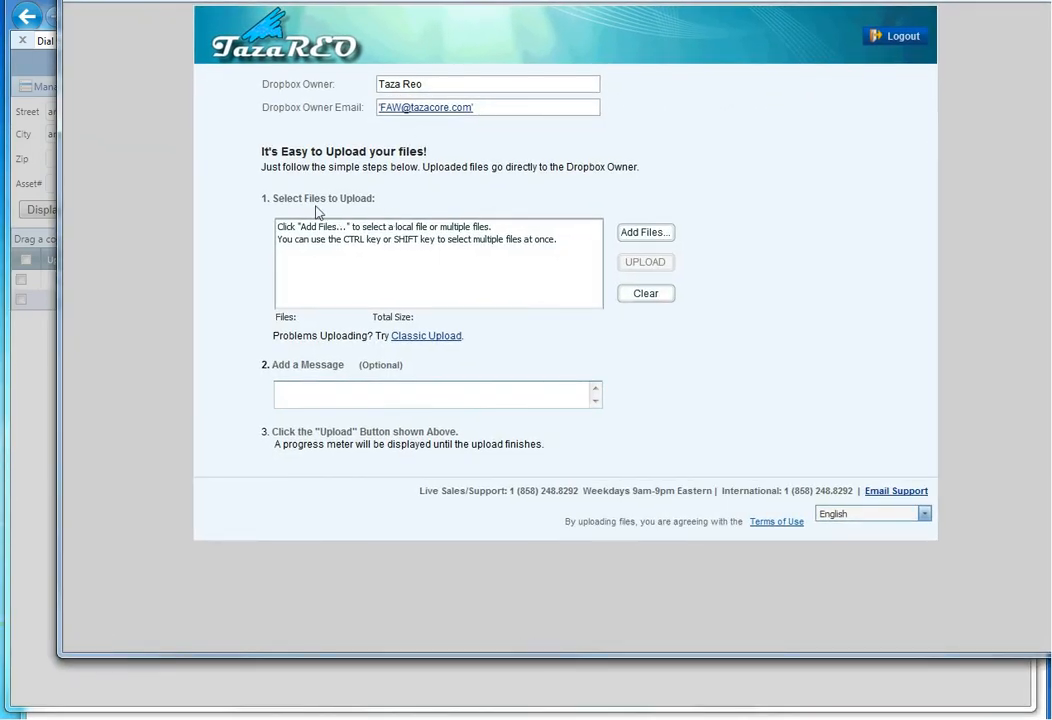
mouse_move(490, 242)
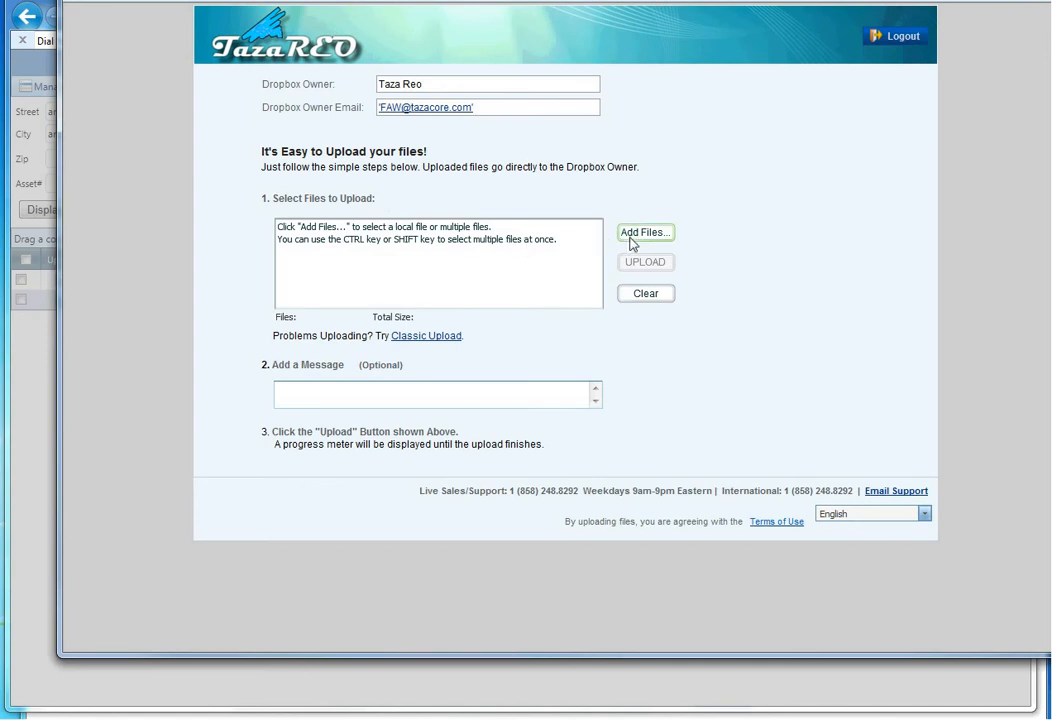
left_click(644, 232)
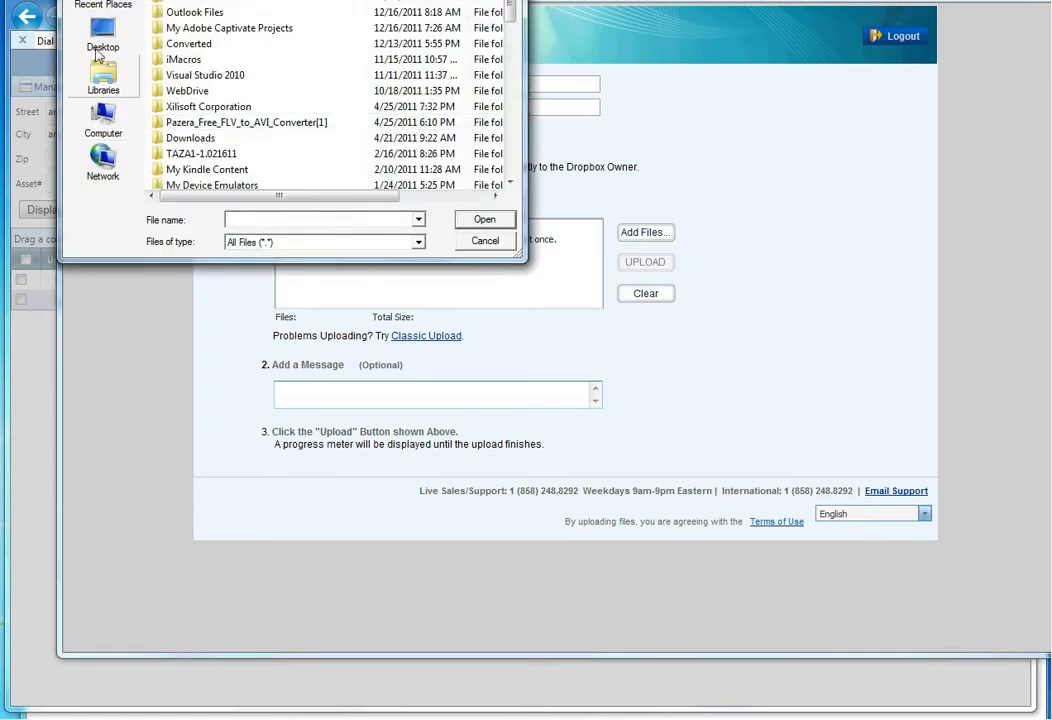
left_click(104, 32)
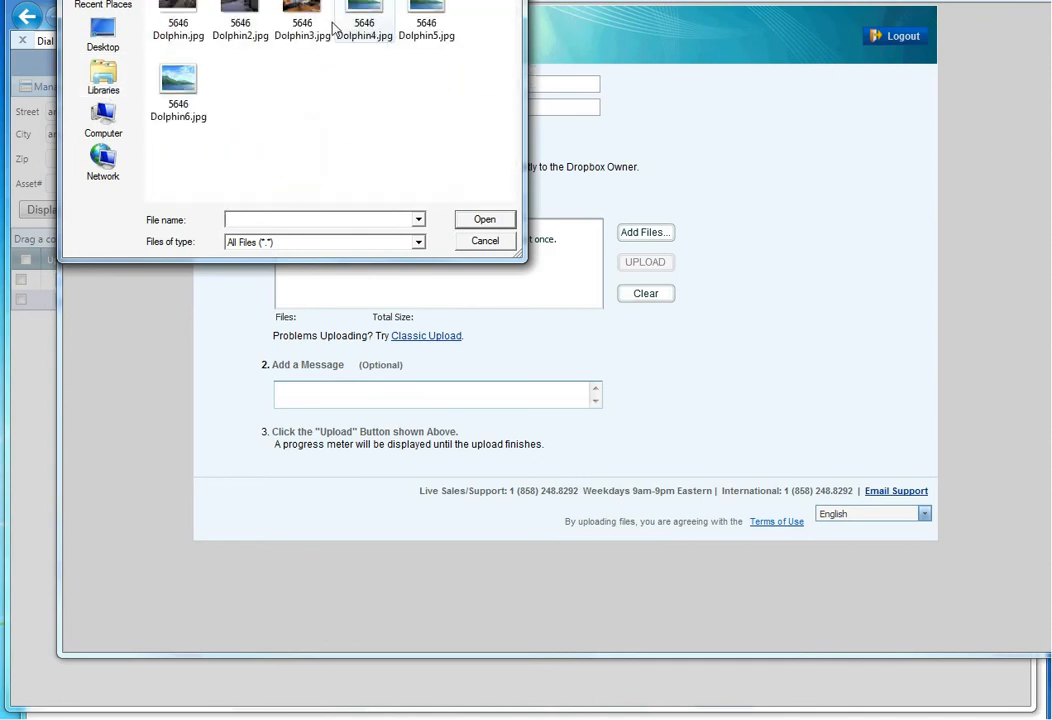
left_click(300, 164)
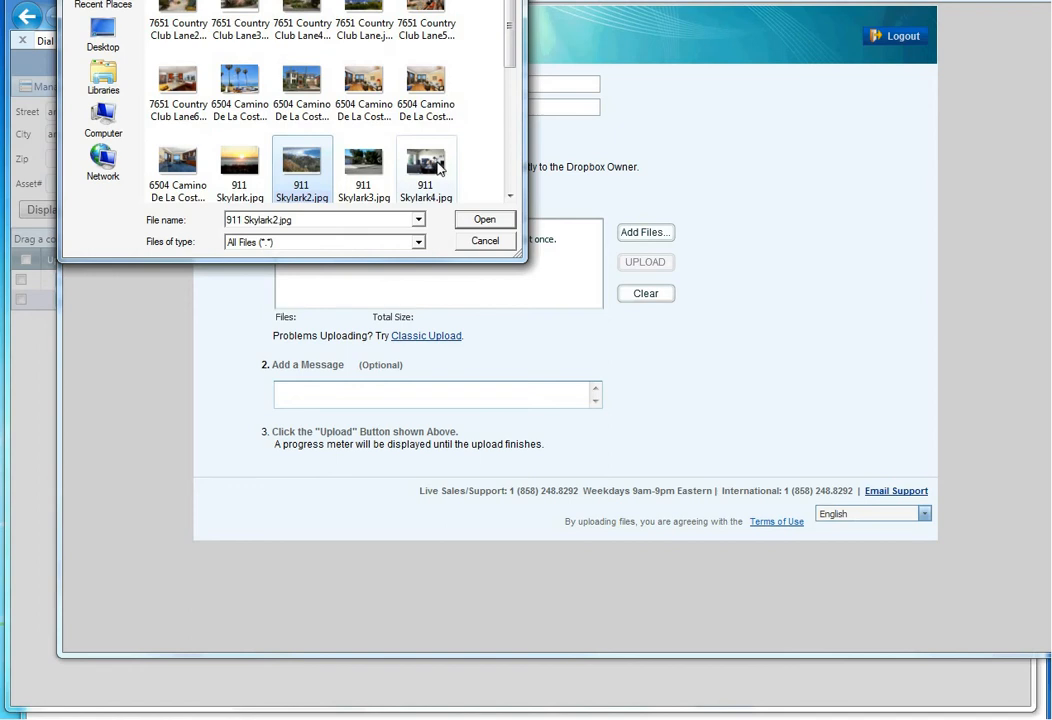
left_click(424, 160)
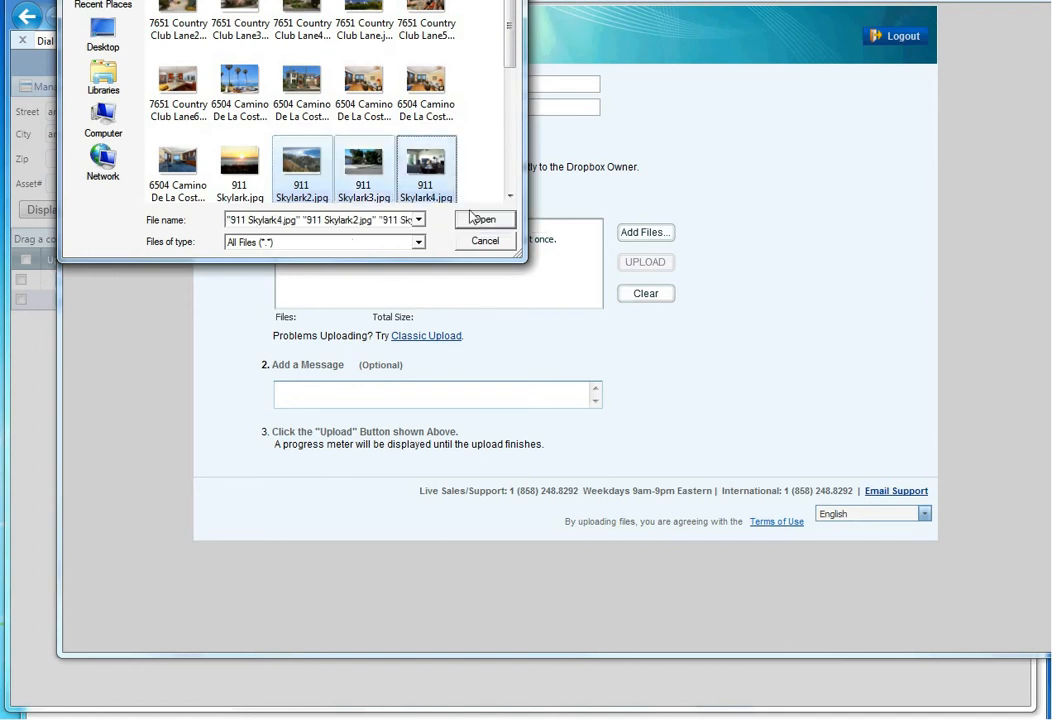
left_click(484, 218)
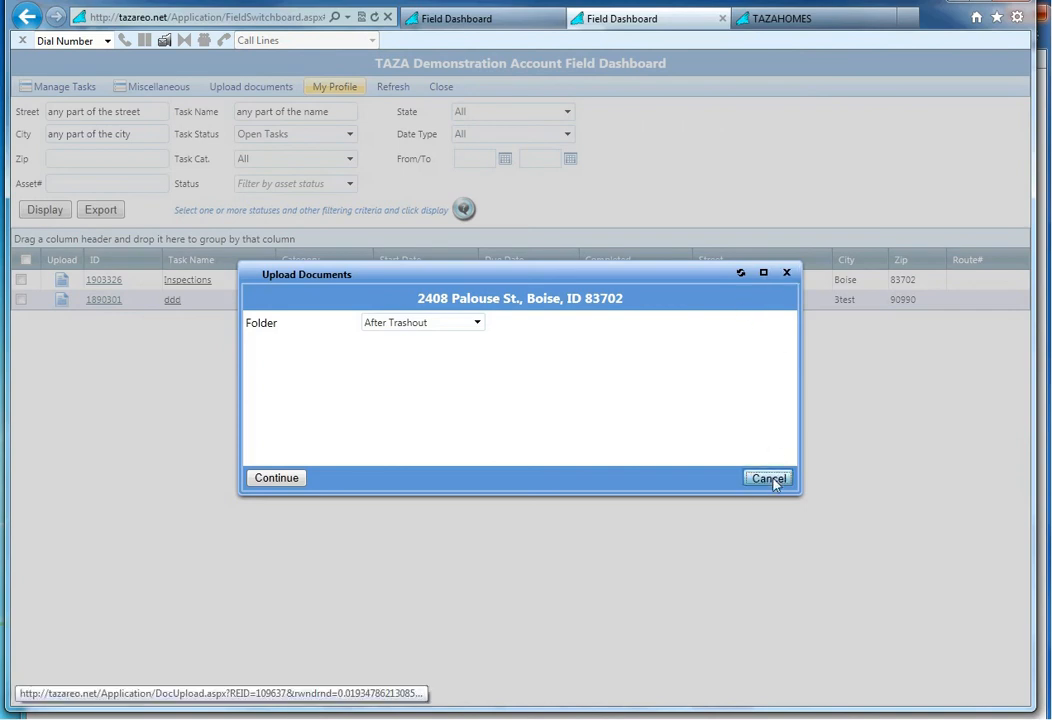
- Cancel the upload window and check both task rows in the dashboard list
left_click(768, 476)
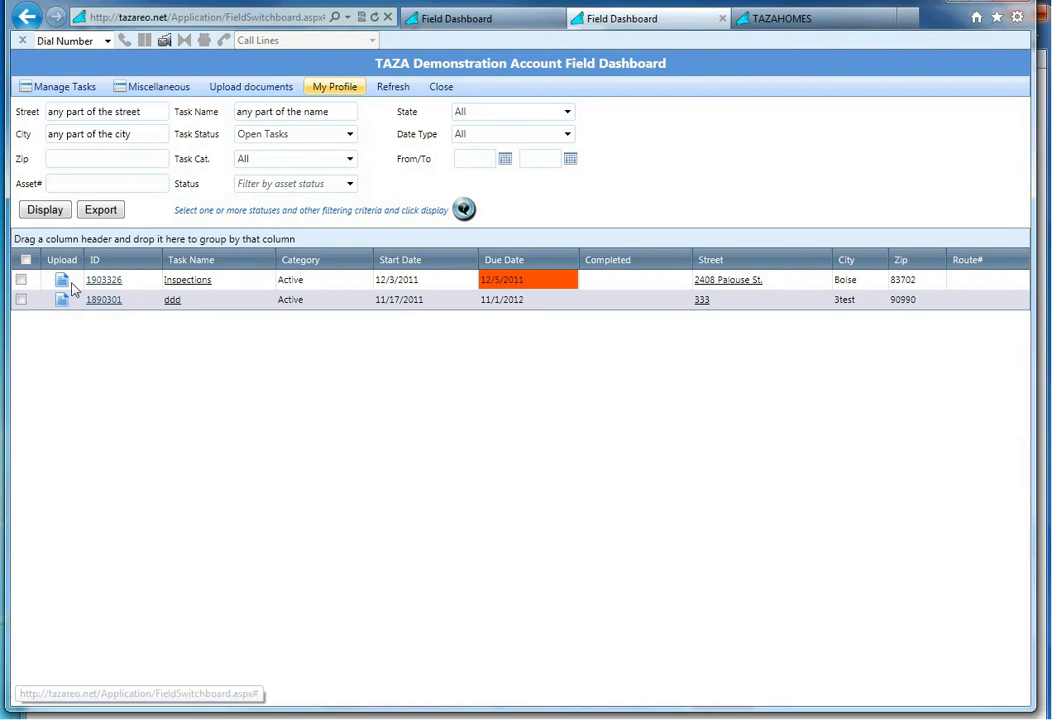
mouse_move(62, 300)
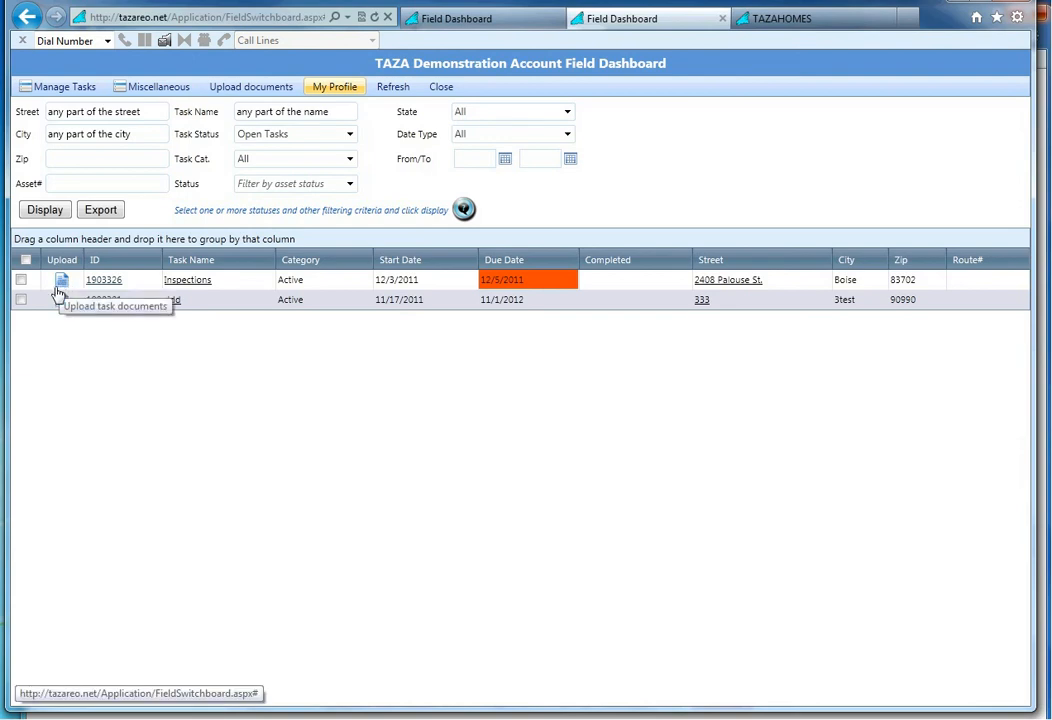
left_click(20, 280)
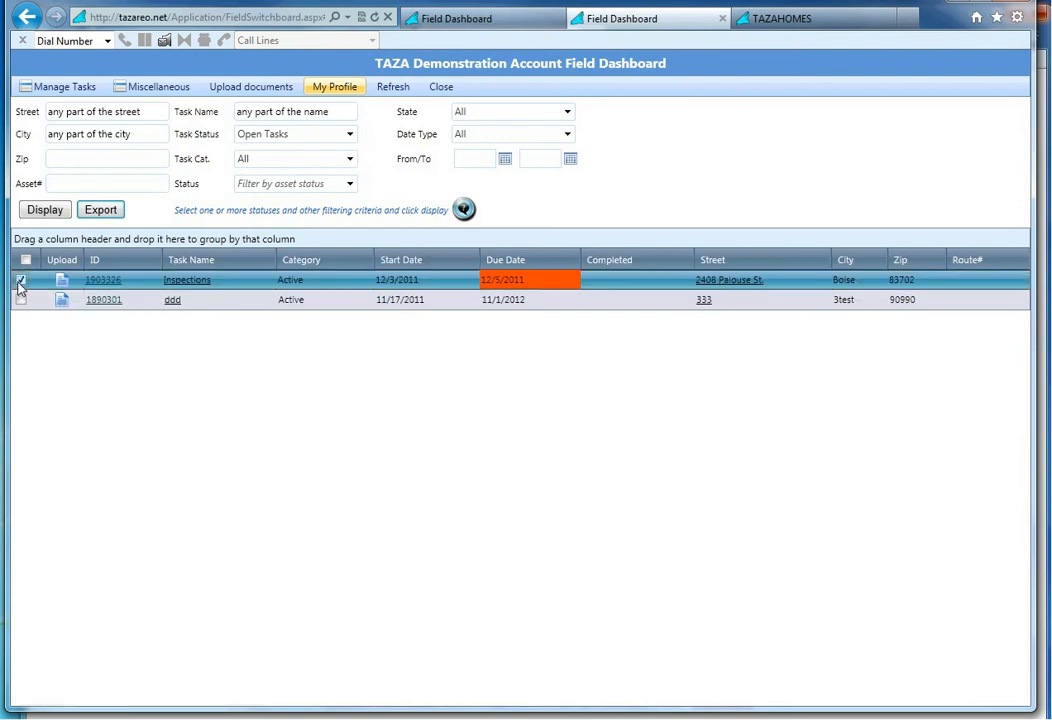
left_click(64, 86)
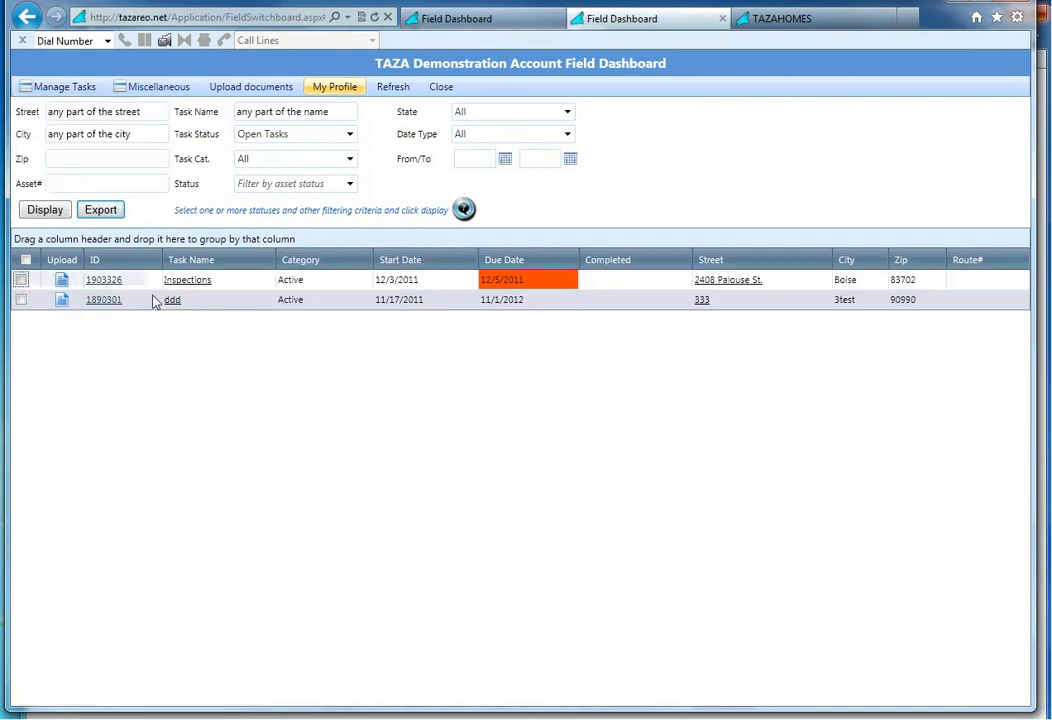
mouse_move(200, 300)
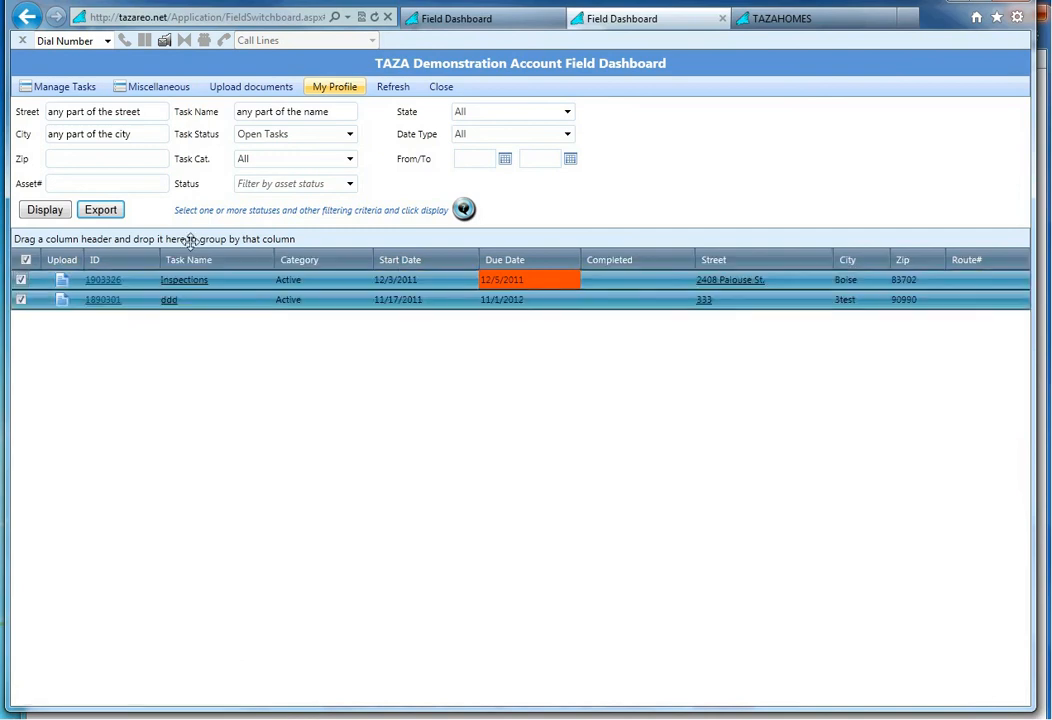
- Map a Bing Maps driving route between the two checked task addresses, then close the map
left_click(60, 86)
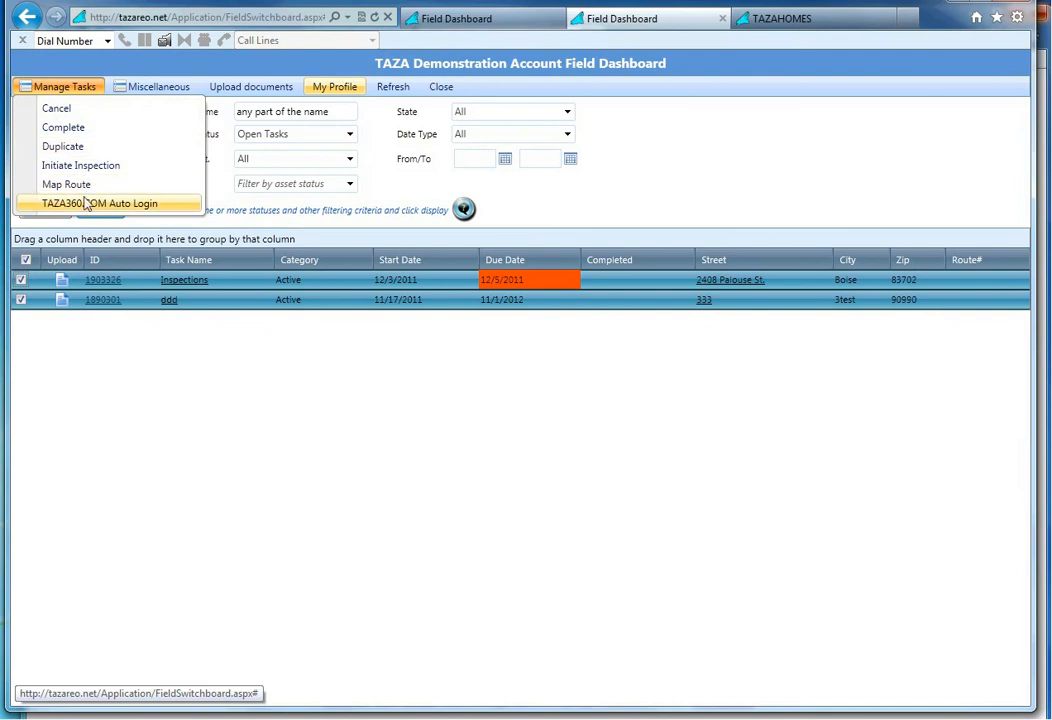
left_click(68, 184)
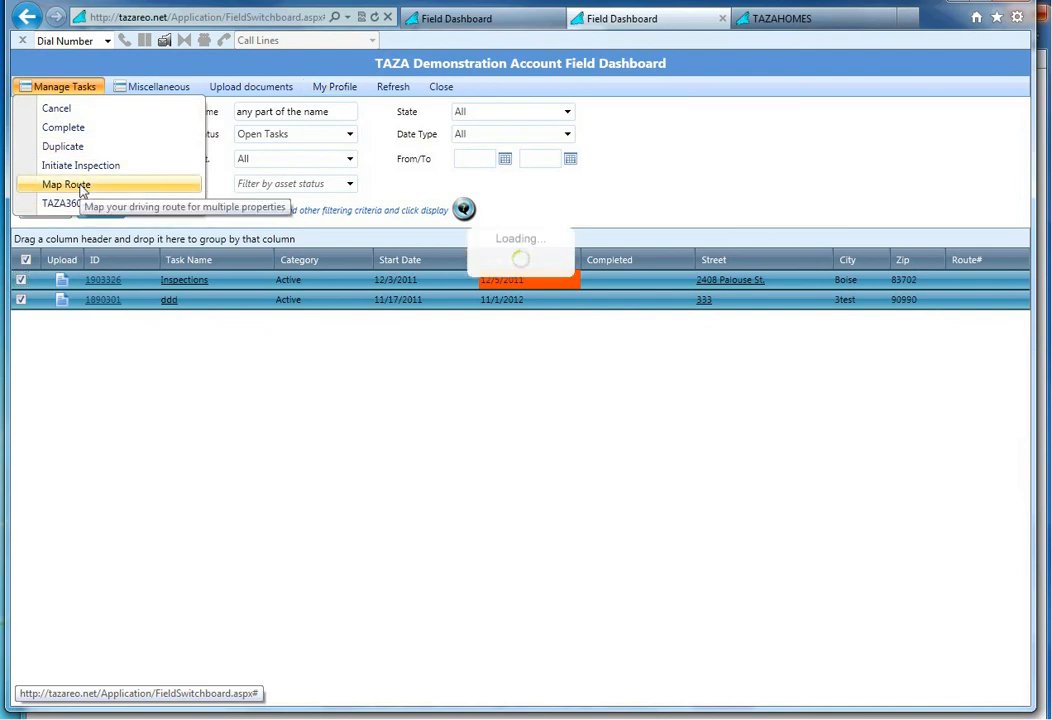
left_click(66, 184)
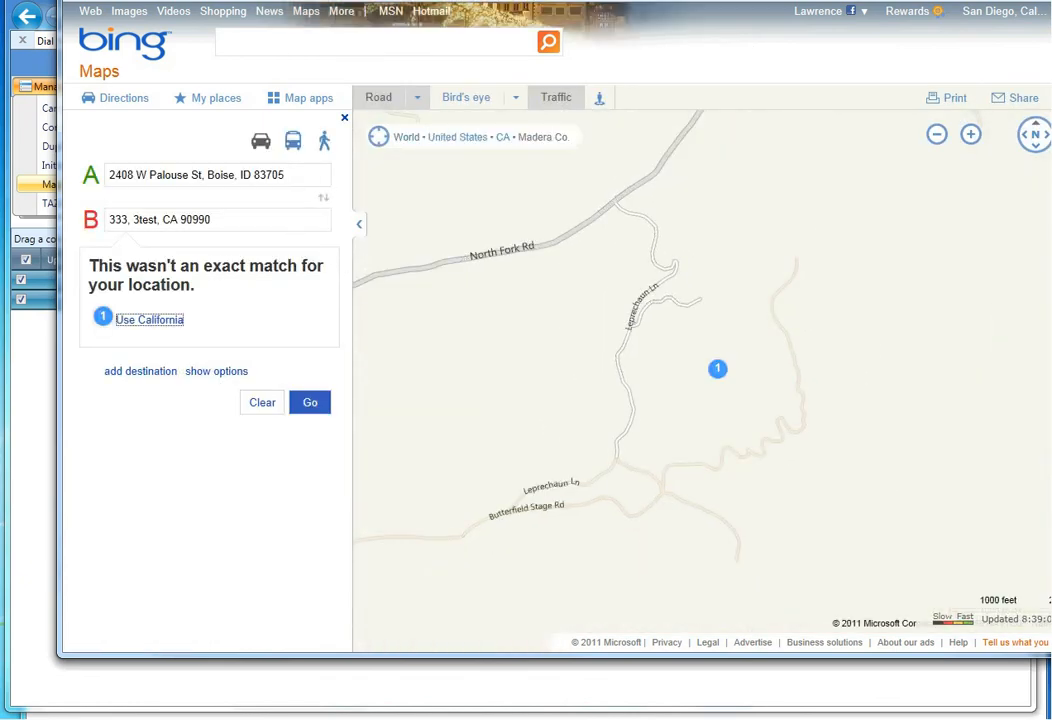
left_click(470, 18)
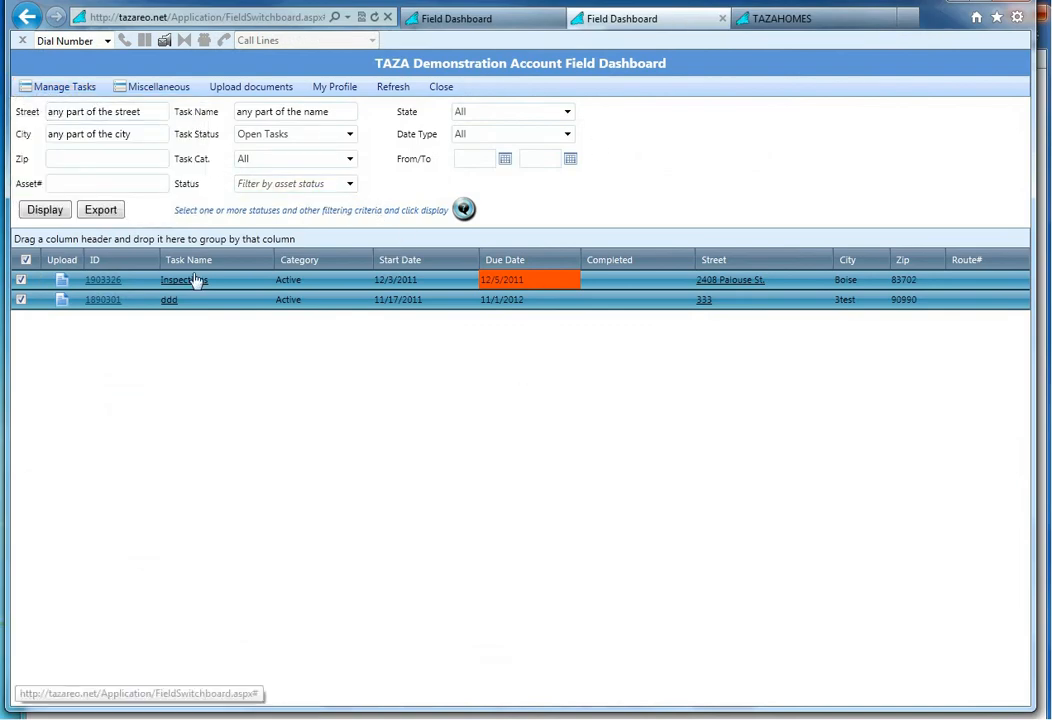
mouse_move(576, 88)
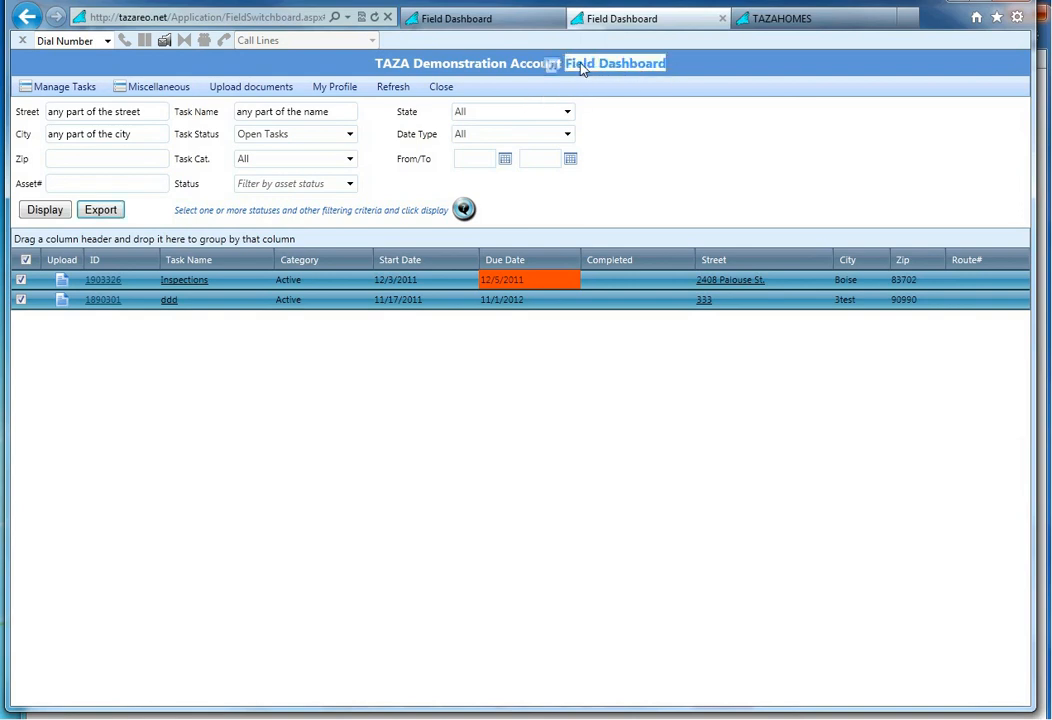
mouse_move(516, 384)
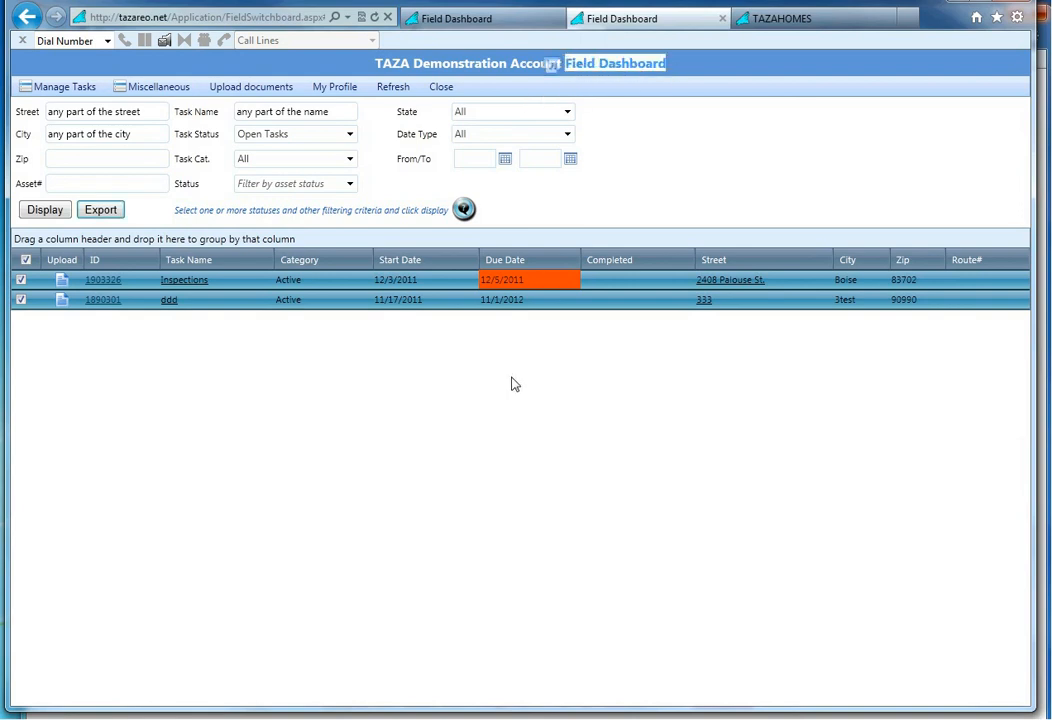